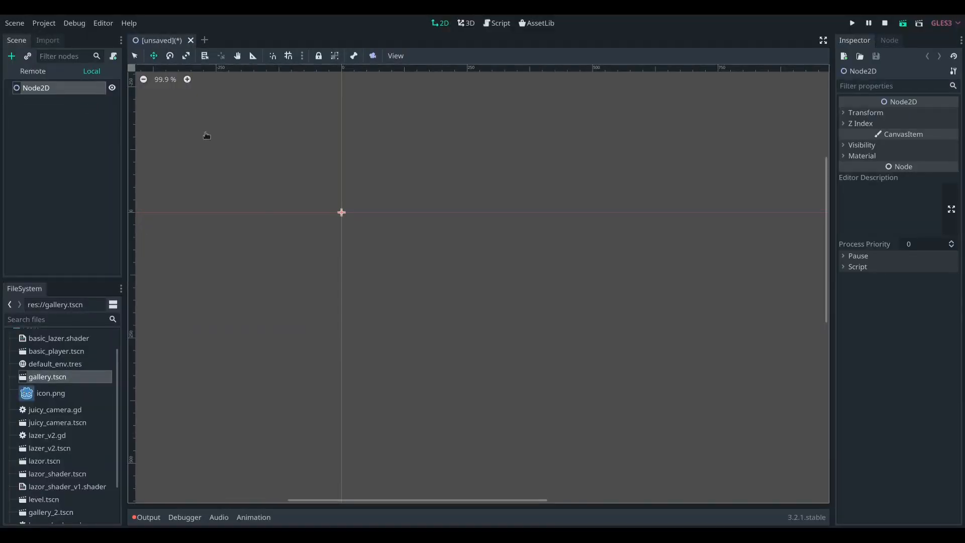
Add a Sprite node with a new NoiseTexture generated from OpenSimplexNoise.
{"action": "type", "text": "spr"}
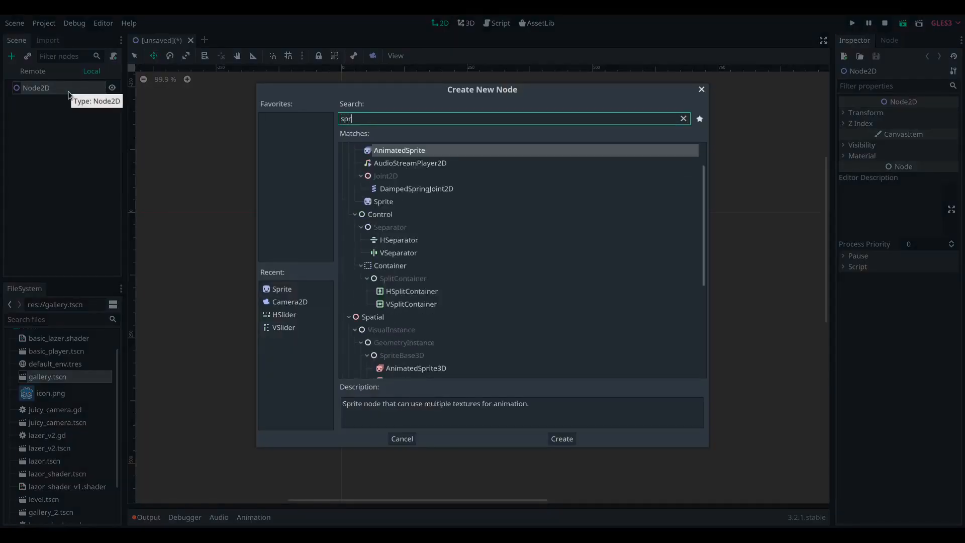
{"action": "left_click", "coordinate": [560, 438]}
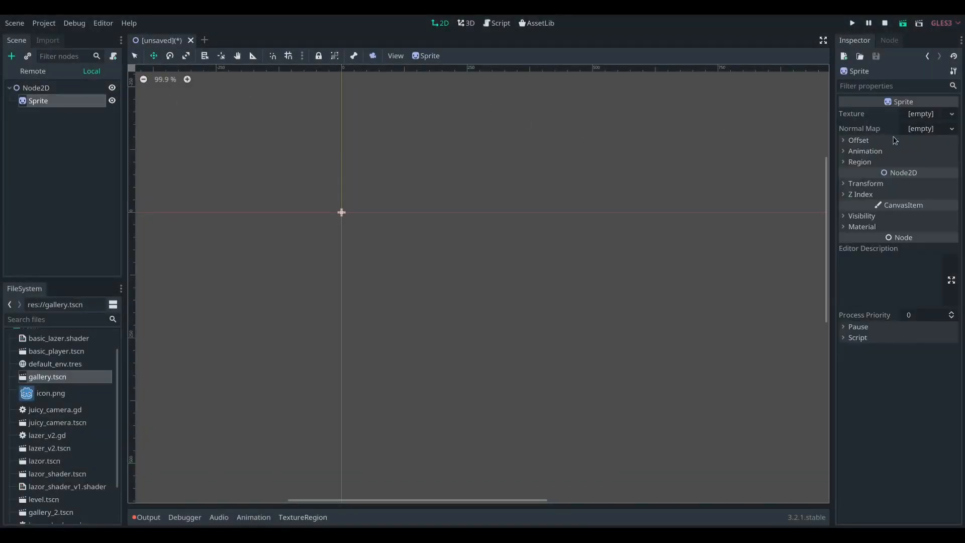
{"action": "left_click", "coordinate": [931, 114]}
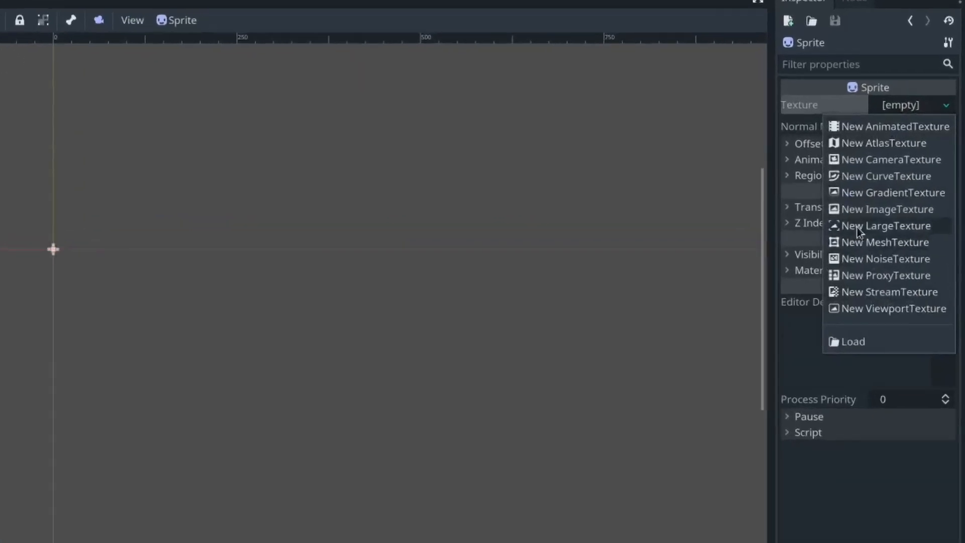
{"action": "left_click", "coordinate": [887, 259]}
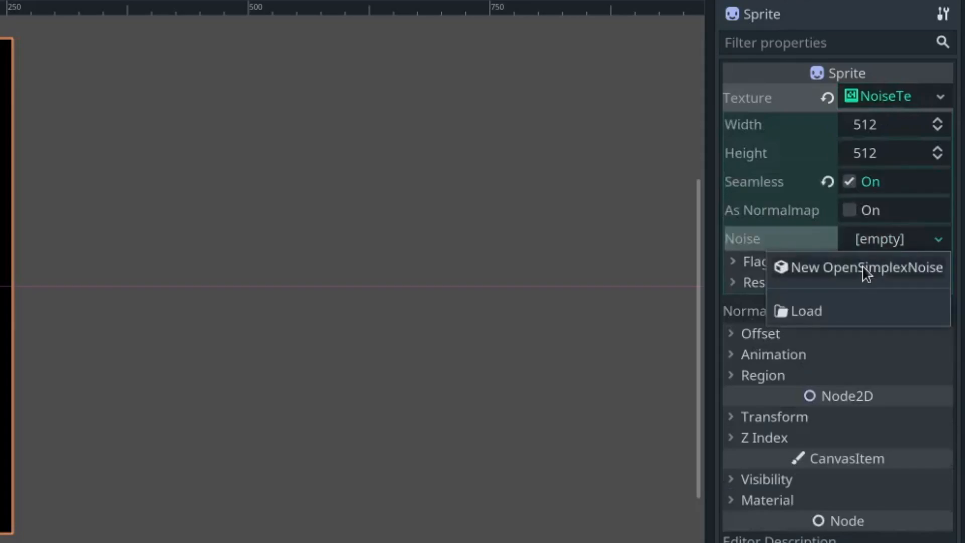
{"action": "left_click", "coordinate": [865, 268]}
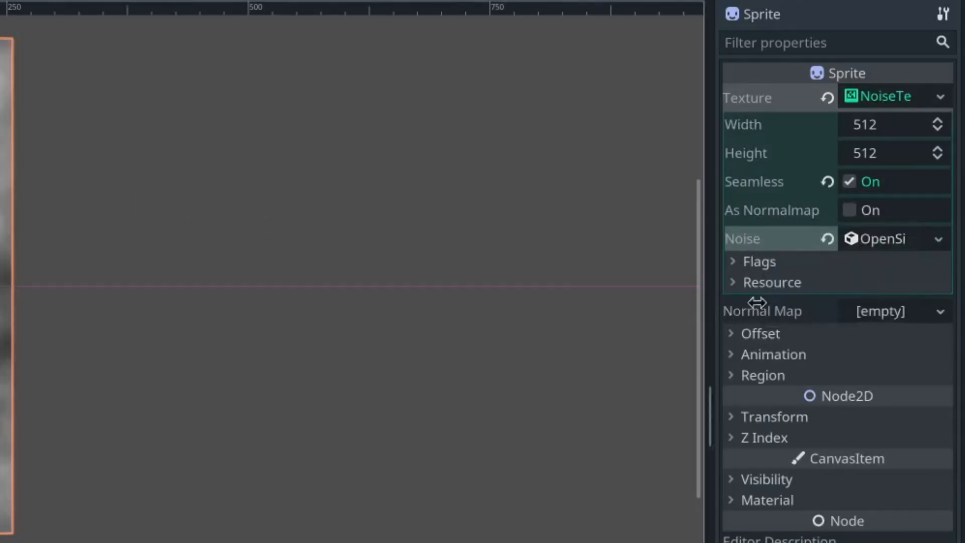
Give the sprite a new ShaderMaterial with a new empty shader opened for editing.
{"action": "left_click", "coordinate": [767, 499]}
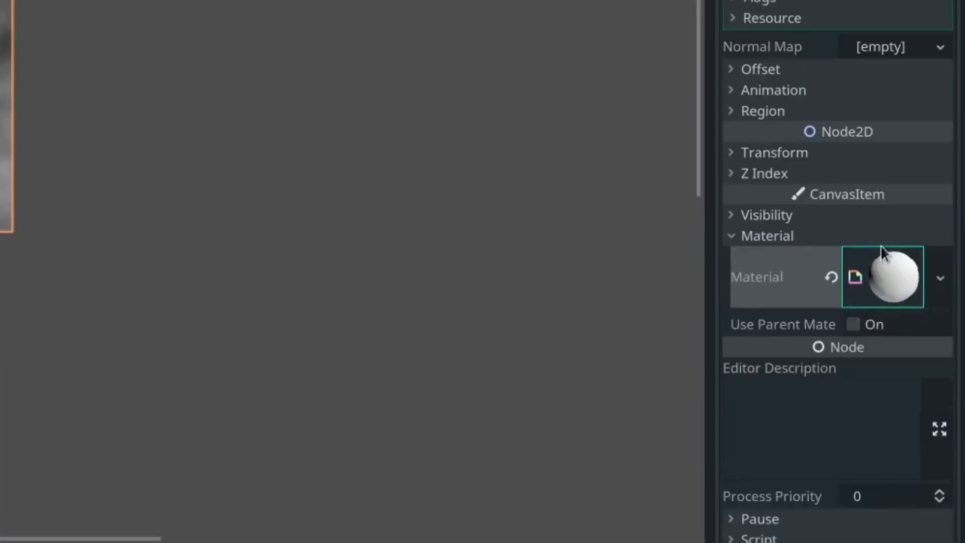
{"action": "left_click", "coordinate": [882, 277]}
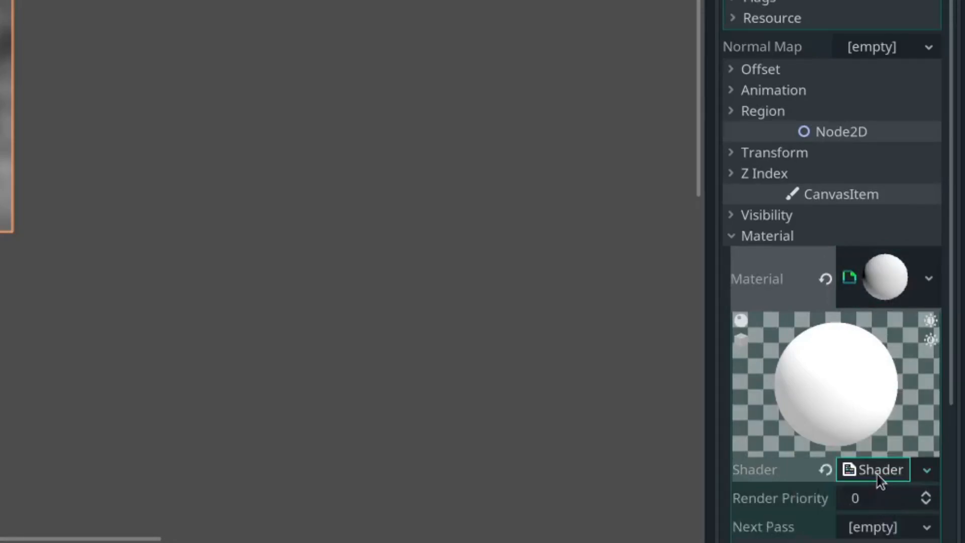
{"action": "left_click", "coordinate": [879, 470]}
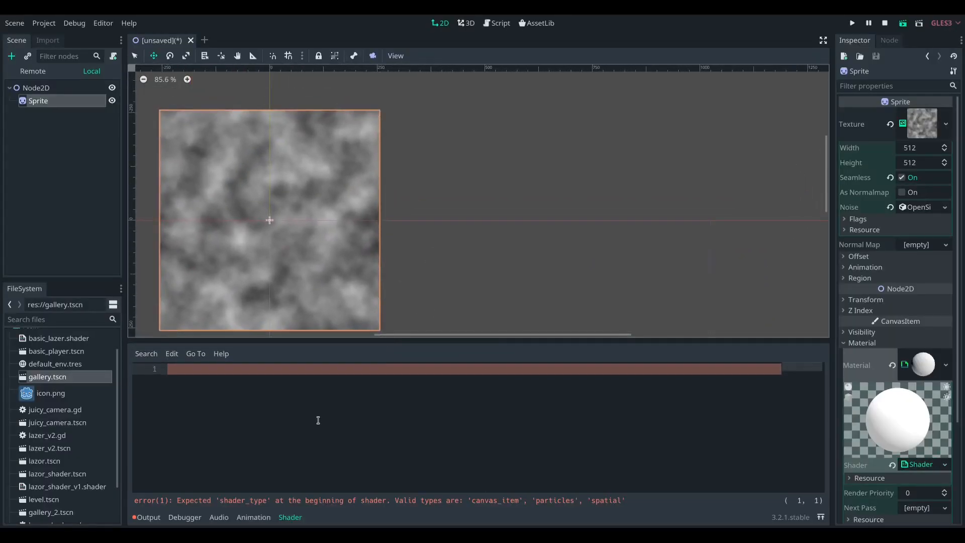
Declare shader_type canvas_item with uniform floats intensity 0.5, layers 5 and speed 4.
{"action": "type", "text": "shader_type"}
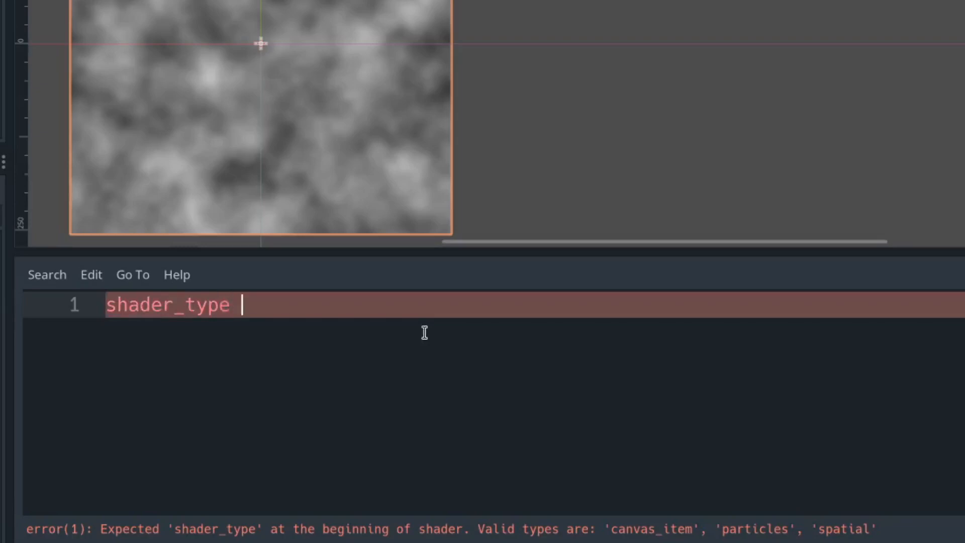
{"action": "type", "text": "canvas_item;"}
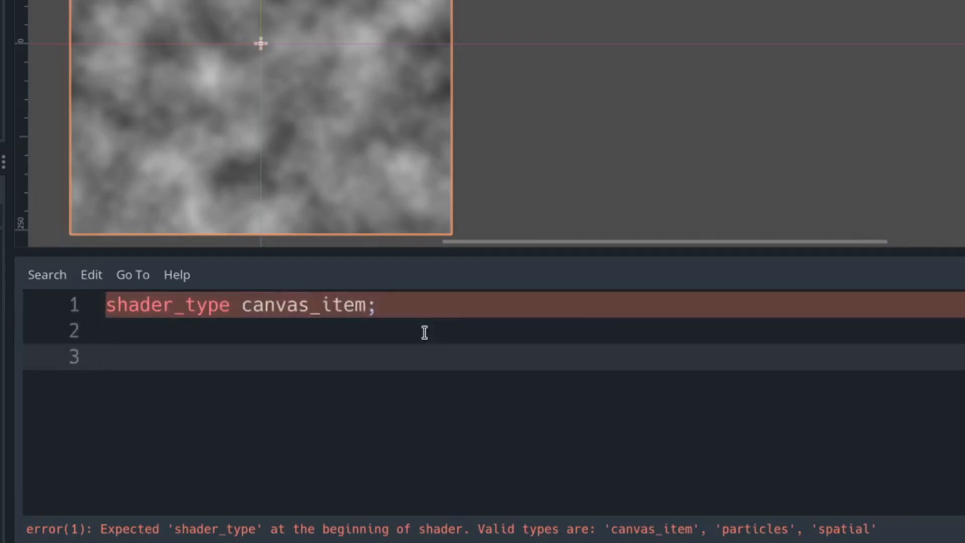
{"action": "type", "text": "uniform float in"}
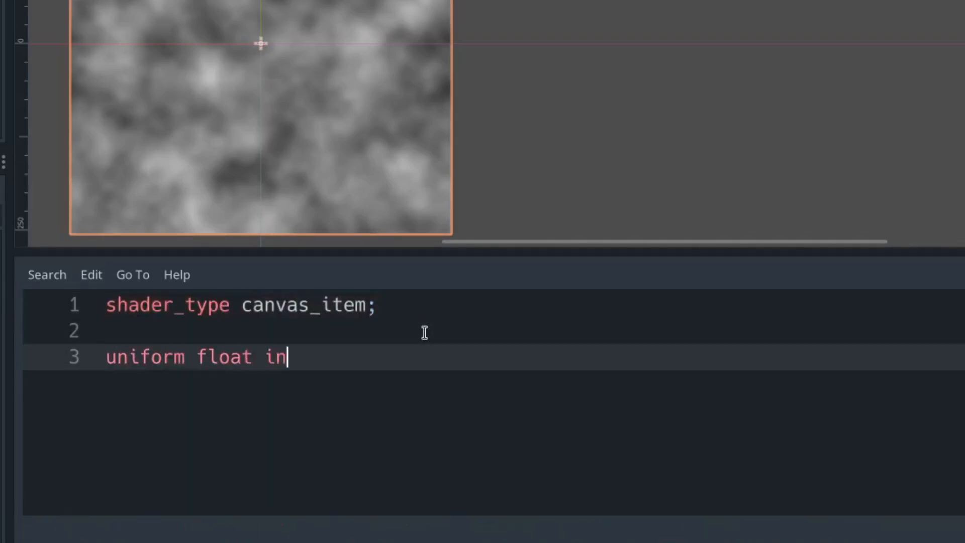
{"action": "type", "text": "tensity = 0.5"}
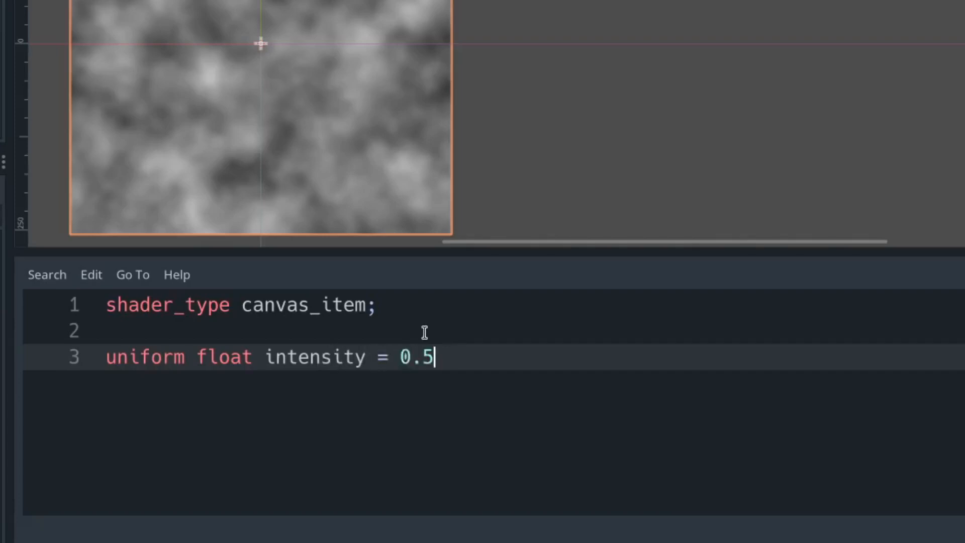
{"action": "type", "text": "f;"}
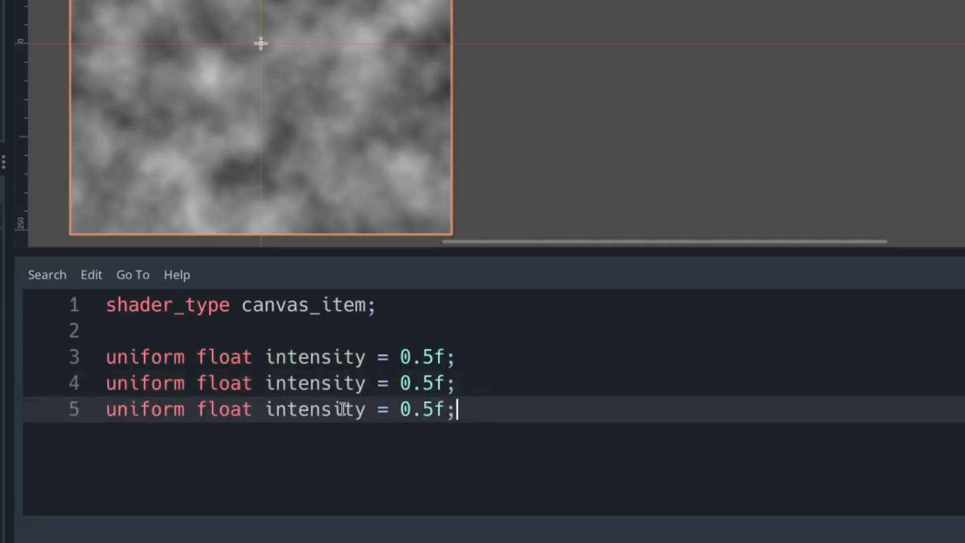
{"action": "type", "text": "layers"}
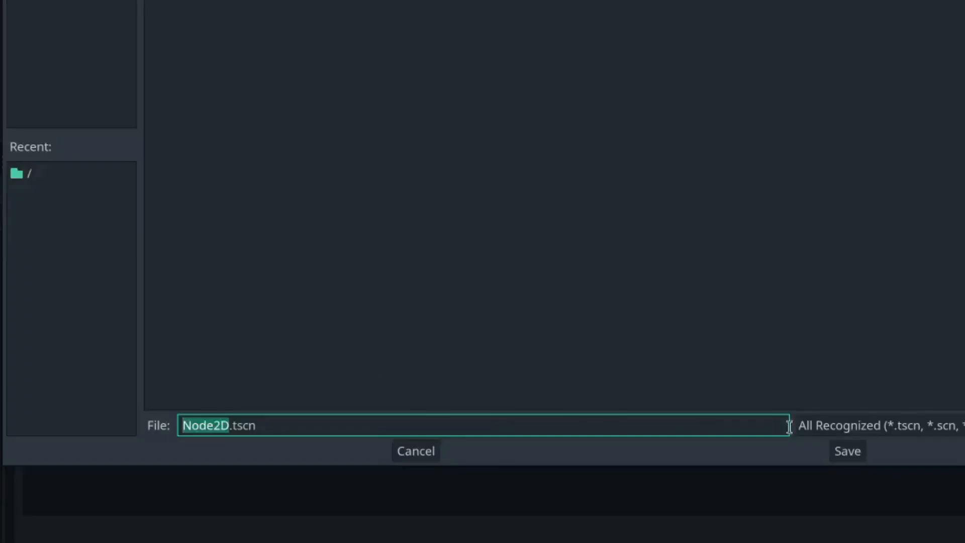
Save the scene as lazer.tscn.
{"action": "type", "text": "lazer"}
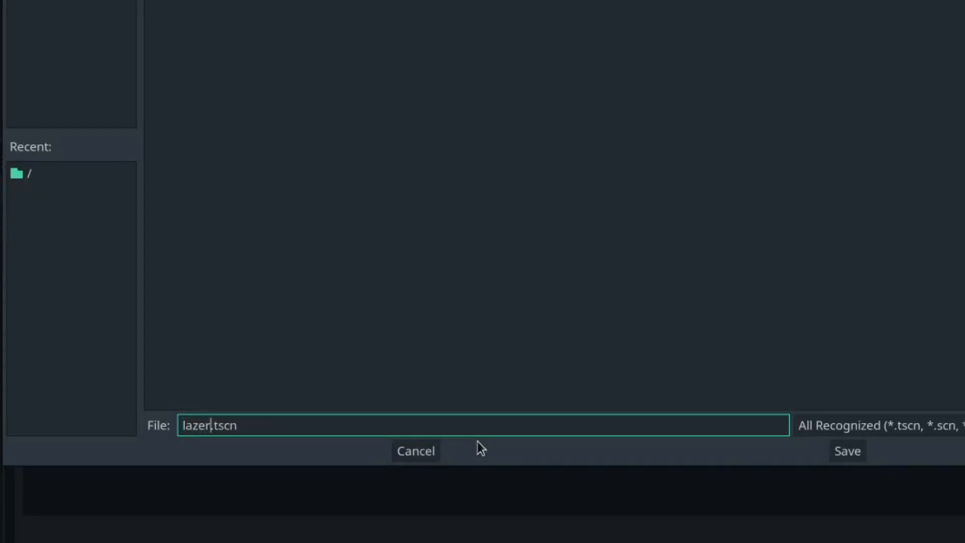
{"action": "left_click", "coordinate": [846, 451]}
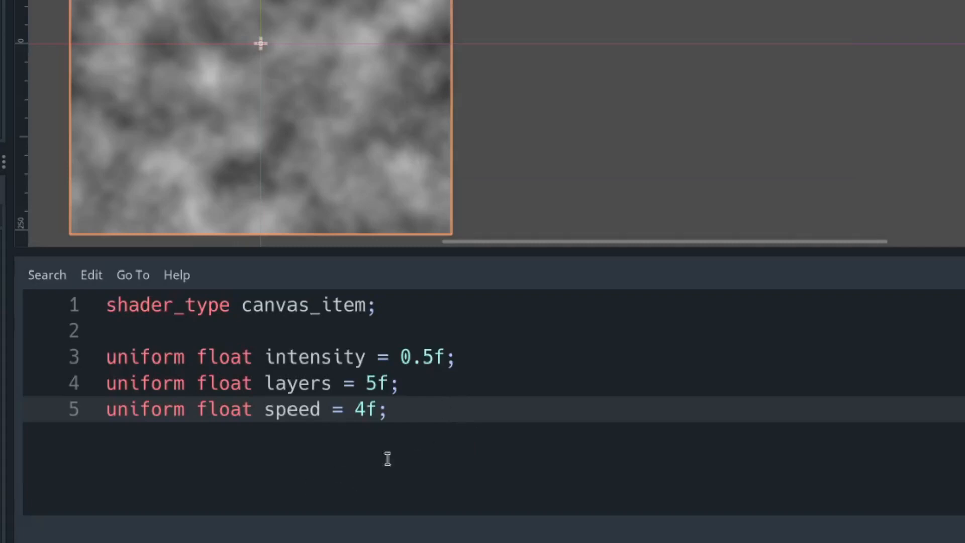
Write fragment() sampling TEXTURE at UV - TIME / speed into vec4 bg.
{"action": "type", "text": "void"}
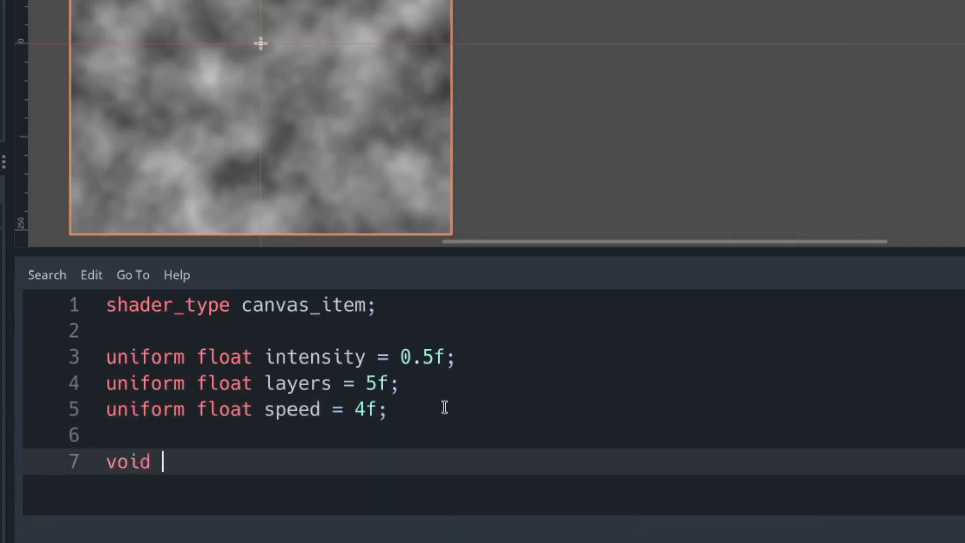
{"action": "type", "text": "fragment(){"}
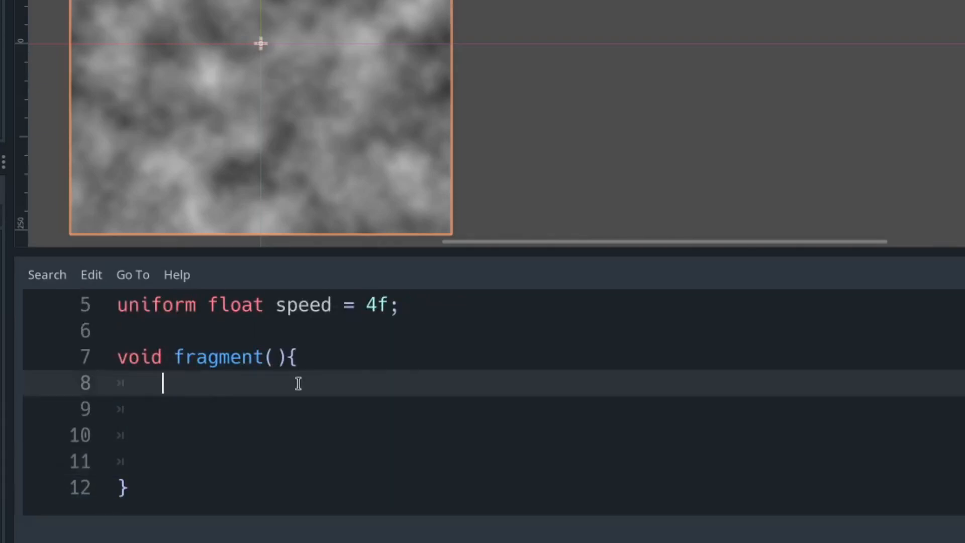
{"action": "type", "text": "vec4 bg ="}
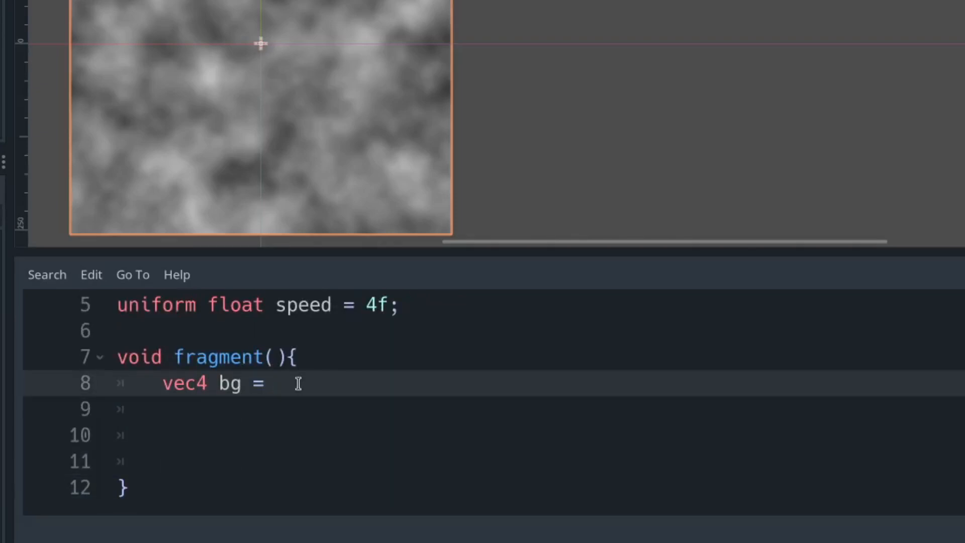
{"action": "type", "text": "texture(TEXTURE"}
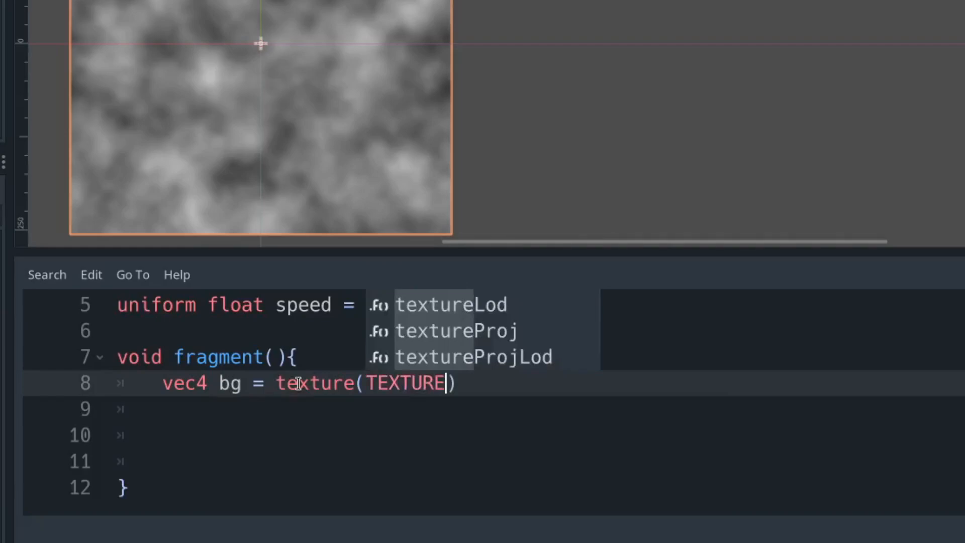
{"action": "type", "text": ", UV -"}
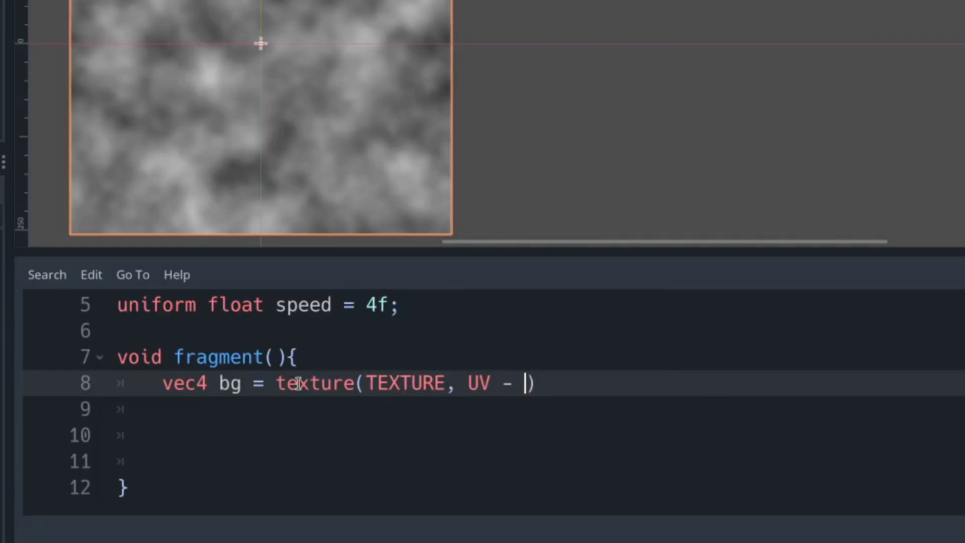
{"action": "type", "text": "TIME"}
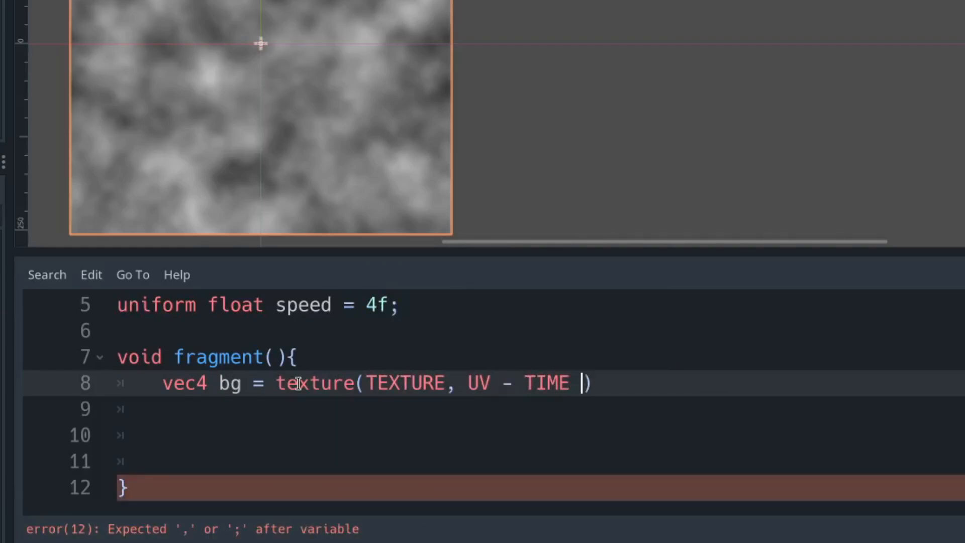
{"action": "type", "text": "/ speed);"}
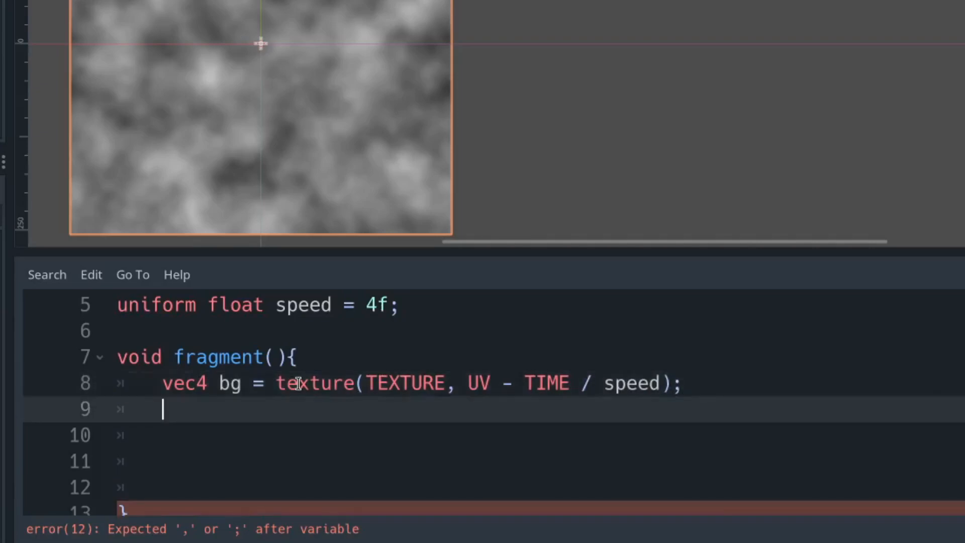
Set COLOR.r = gradient(UV) inside fragment().
{"action": "type", "text": "COLOR.r = gr"}
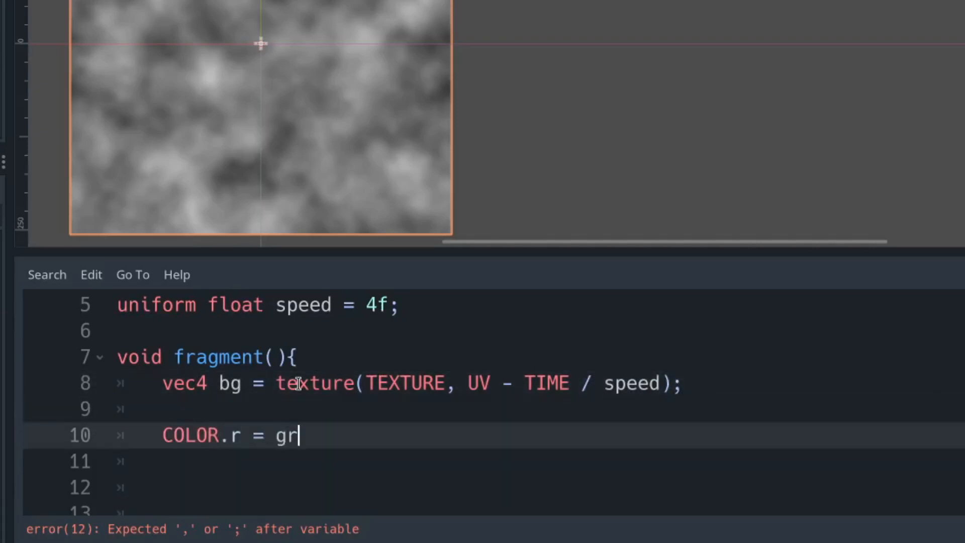
{"action": "type", "text": "adient(U"}
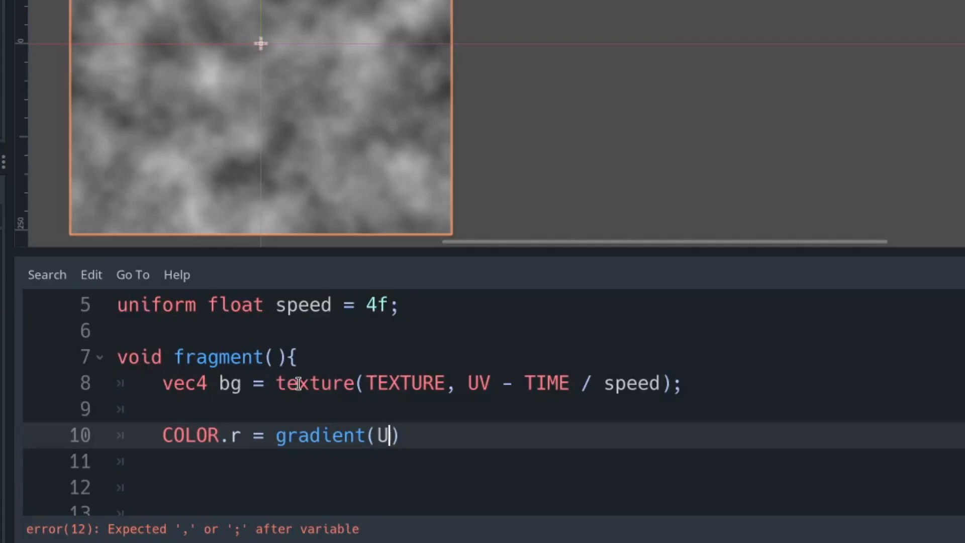
{"action": "type", "text": "V);"}
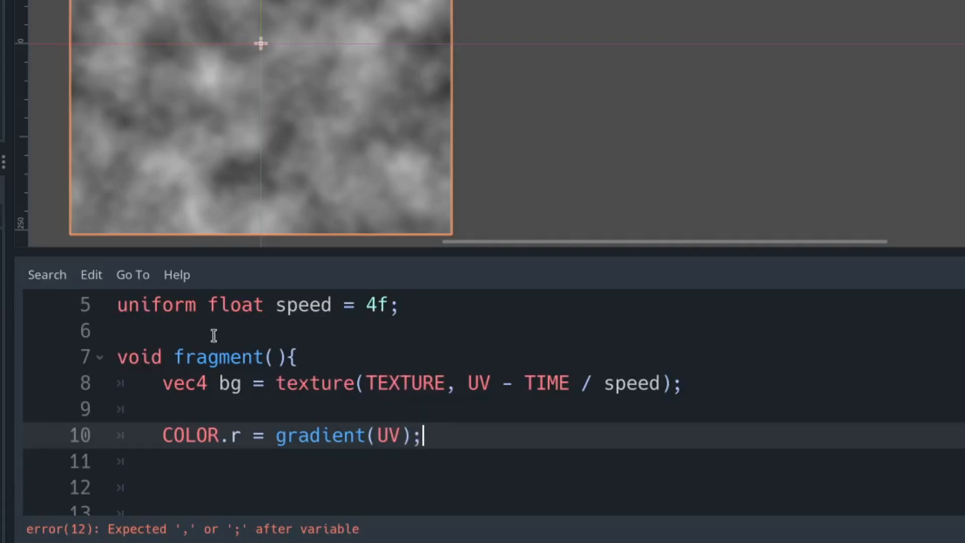
Write float gradient(vec2 uv) returning 0.5f minus distance of uv from (0.5, 0.5).
{"action": "type", "text": "float"}
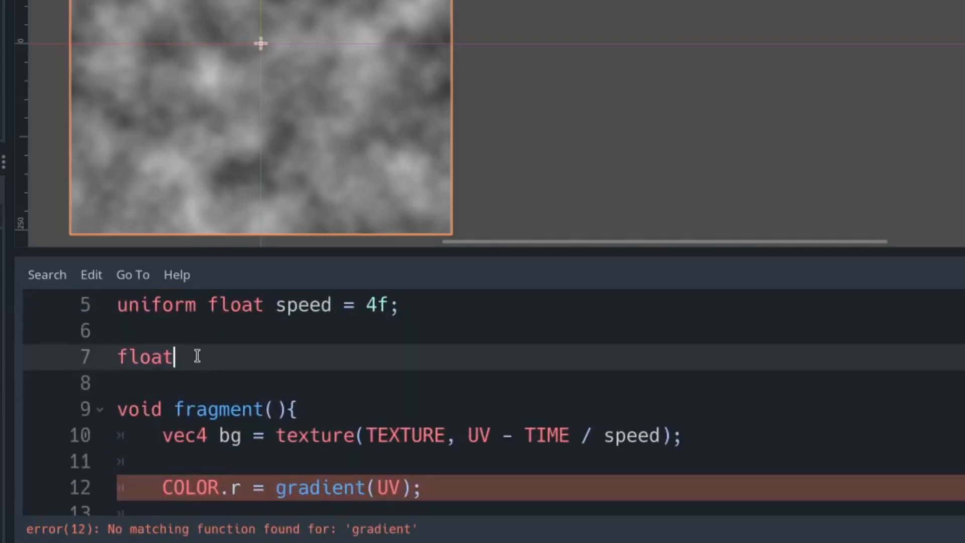
{"action": "type", "text": "gradient(uv){"}
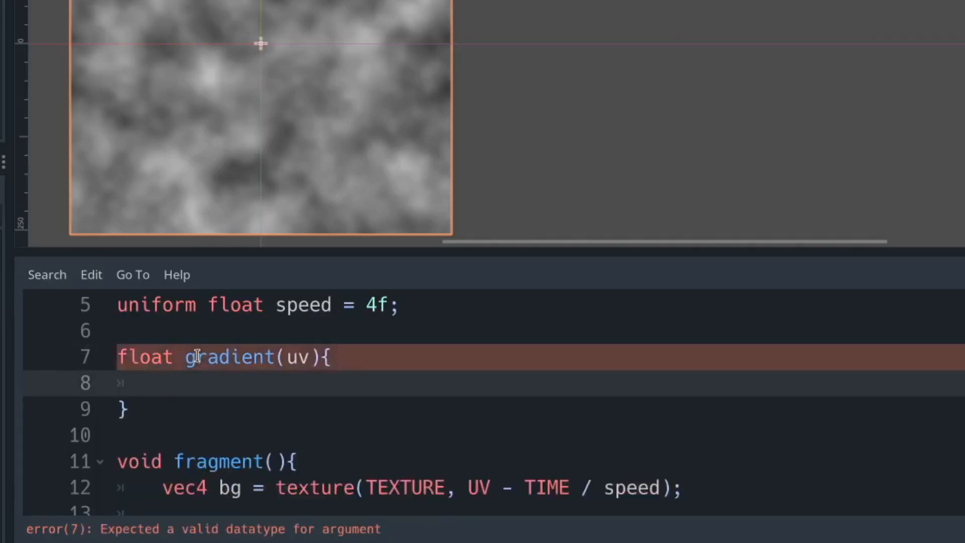
{"action": "type", "text": "return (0.5"}
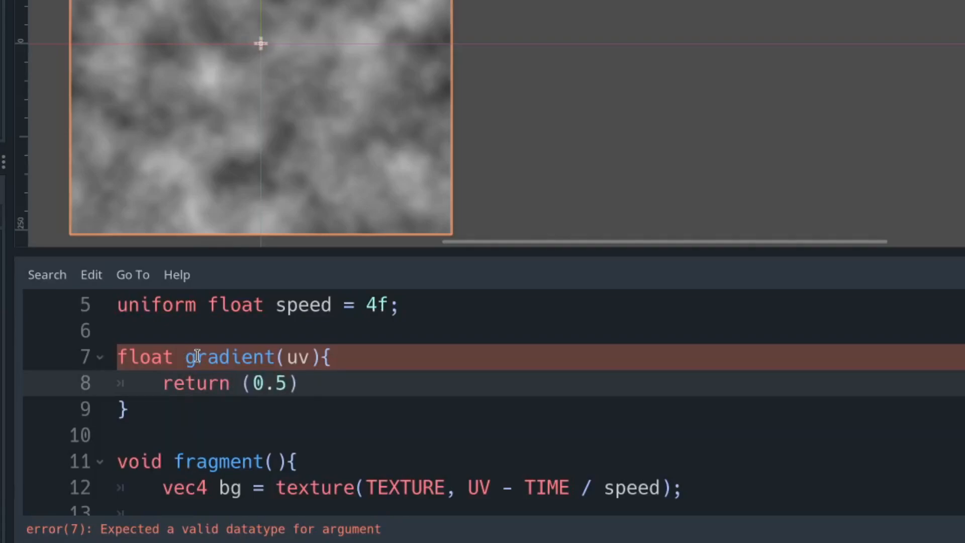
{"action": "type", "text": "f - distance"}
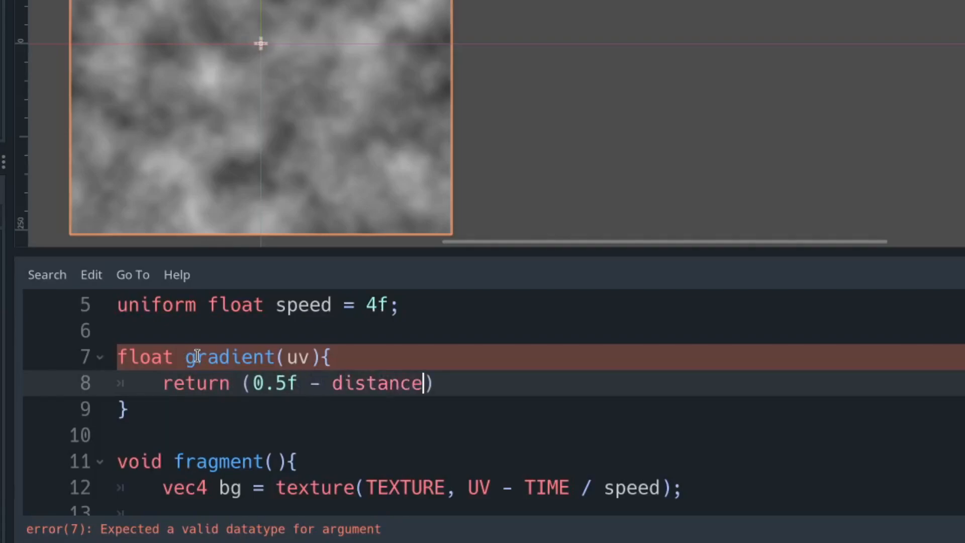
{"action": "type", "text": "(vec2(uv.x"}
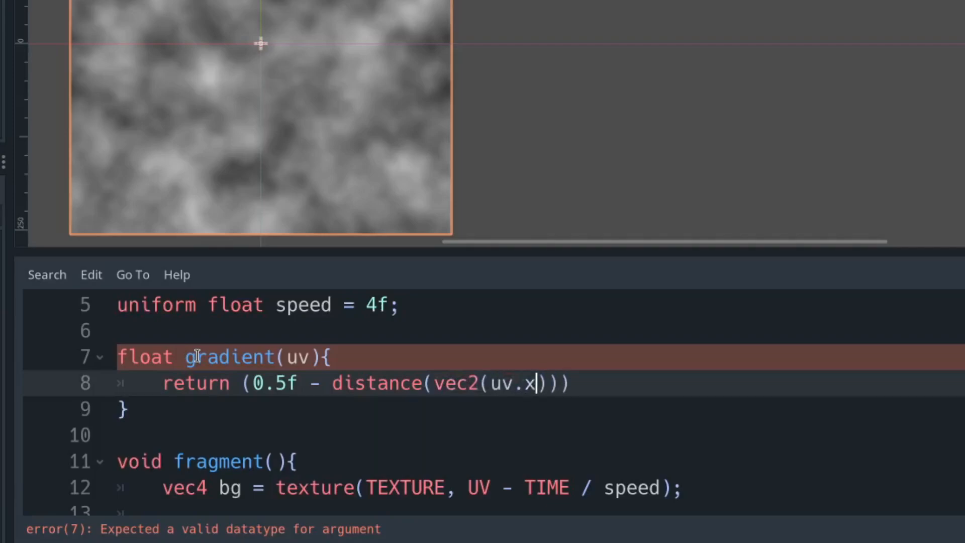
{"action": "type", "text": ", uv.y), vec2(0.5, 0.5"}
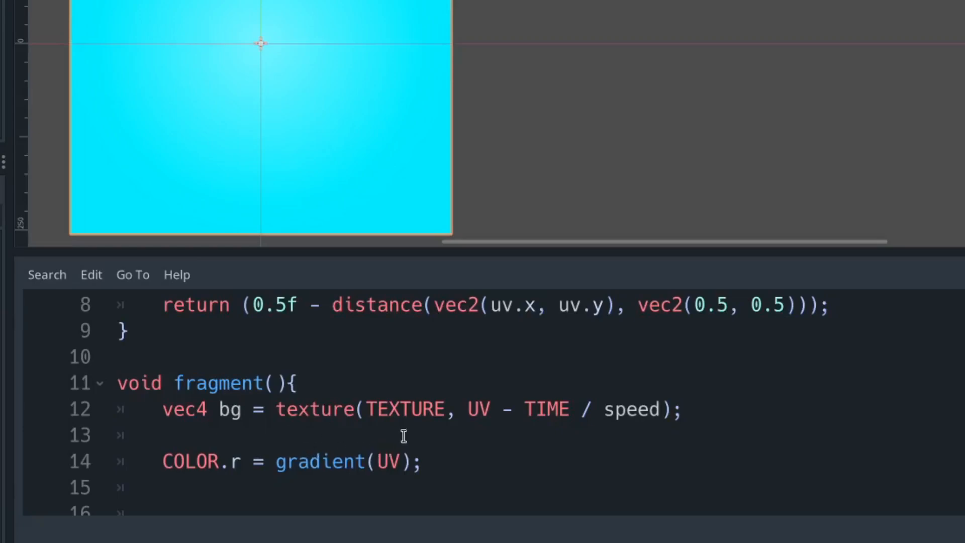
{"action": "mouse_move", "coordinate": [296, 432]}
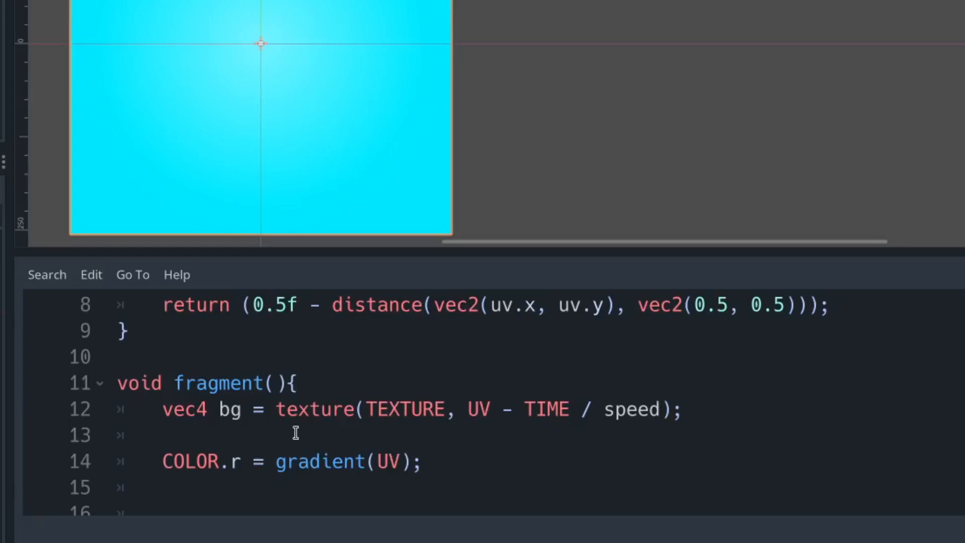
Set COLOR = bg, then COLOR.r = clamp(COLOR.r * bg.r * intensity * 10f, 0f, 1f).
{"action": "type", "text": "COLOR"}
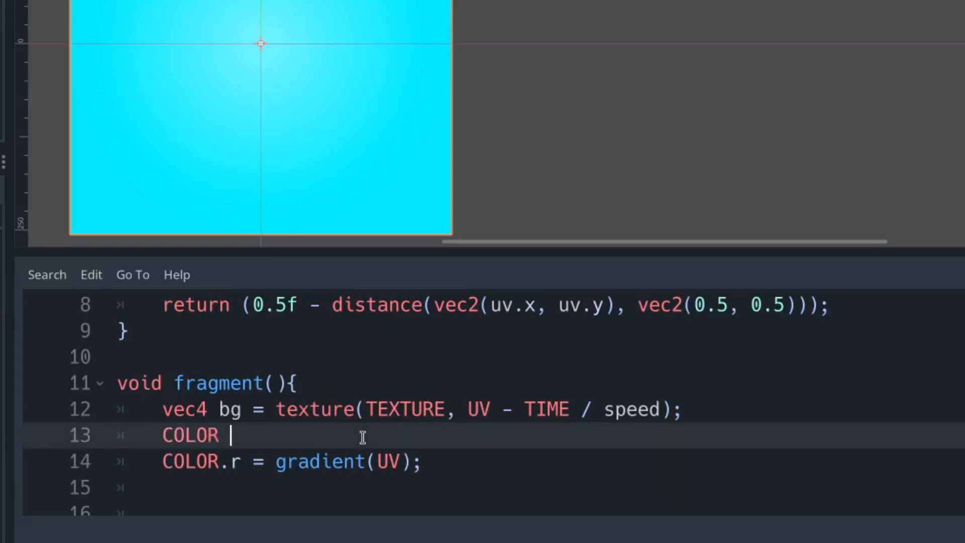
{"action": "type", "text": "= bg;"}
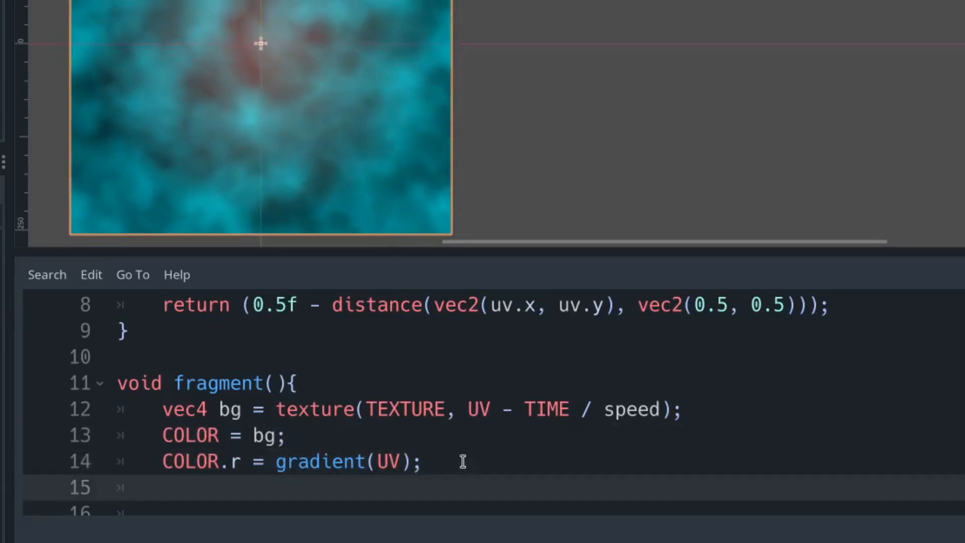
{"action": "type", "text": "COLOR.r"}
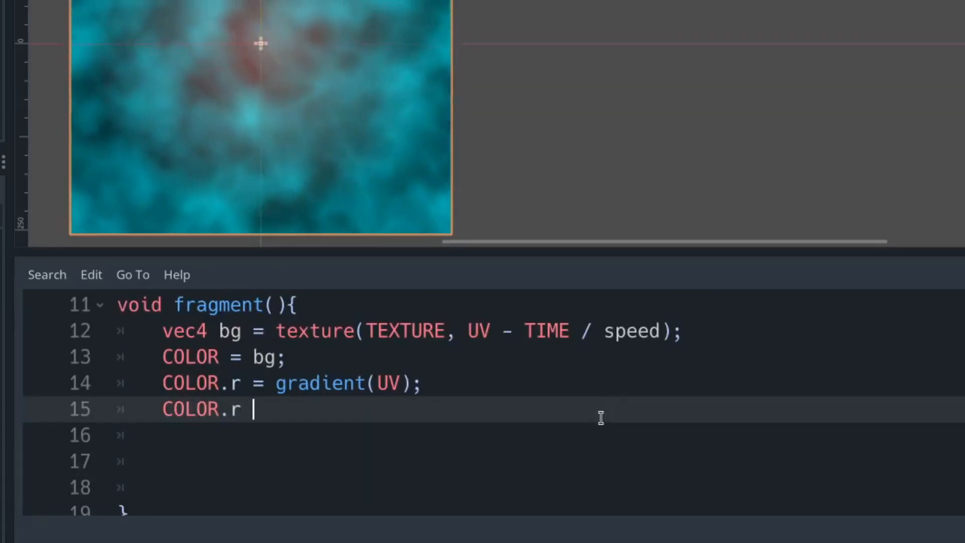
{"action": "type", "text": "= clamp(COLOR.r * bg.r"}
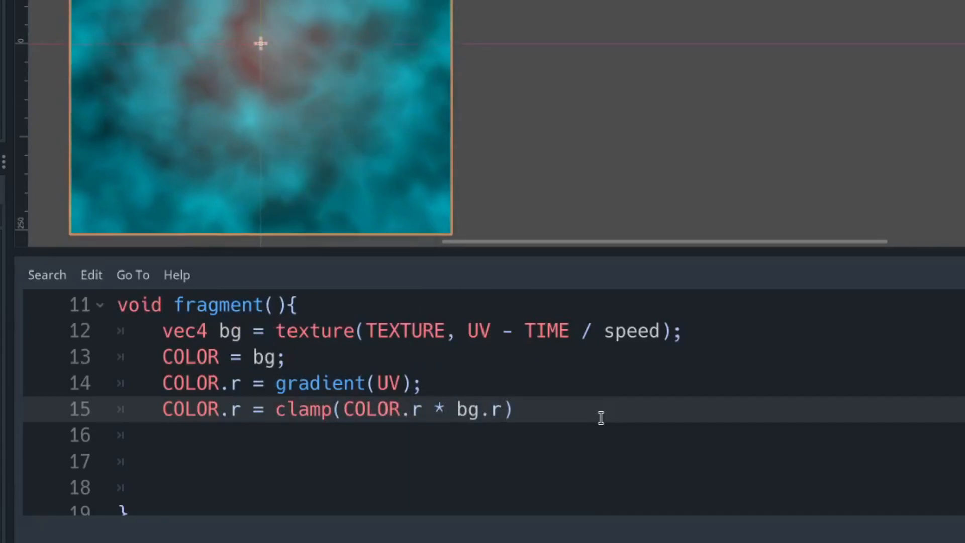
{"action": "type", "text": "* intensity *"}
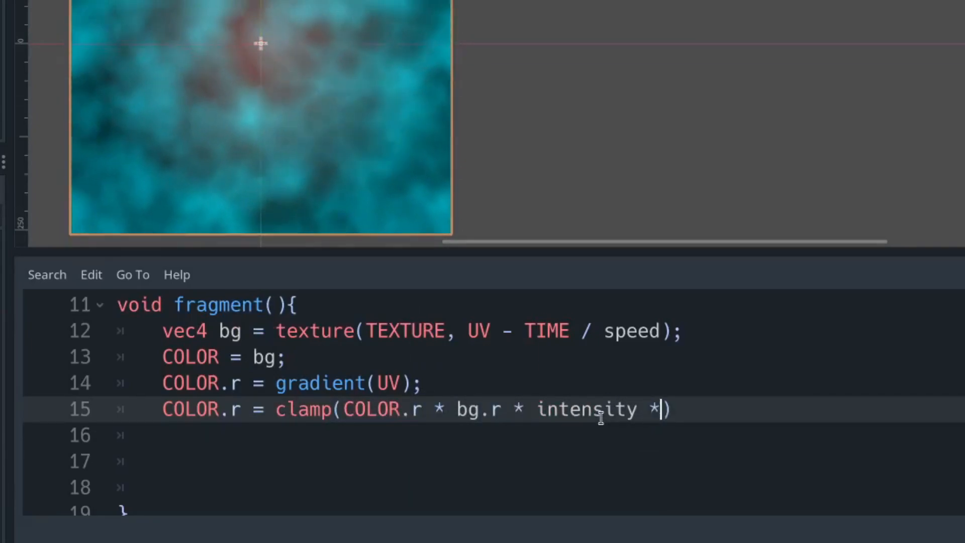
{"action": "type", "text": "10f, 0f, 1"}
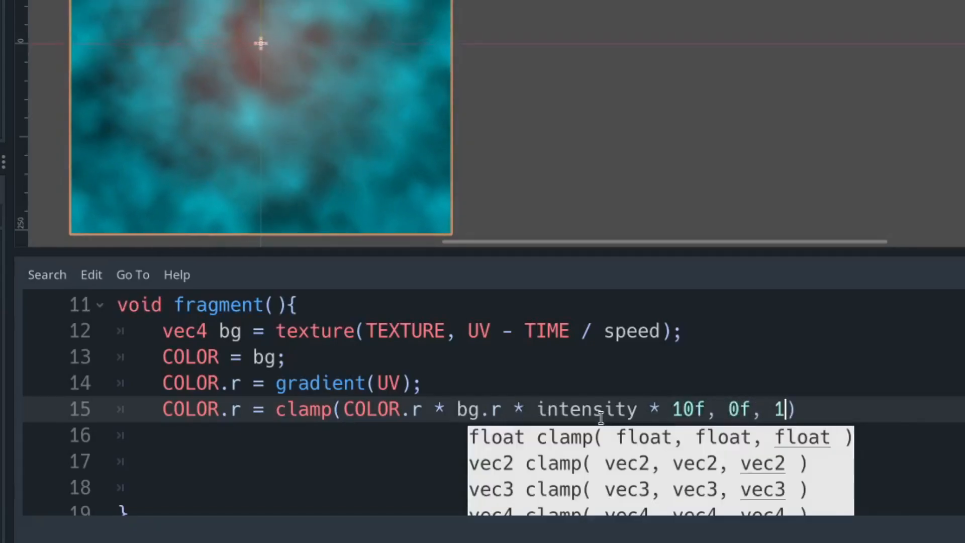
{"action": "type", "text": "f"}
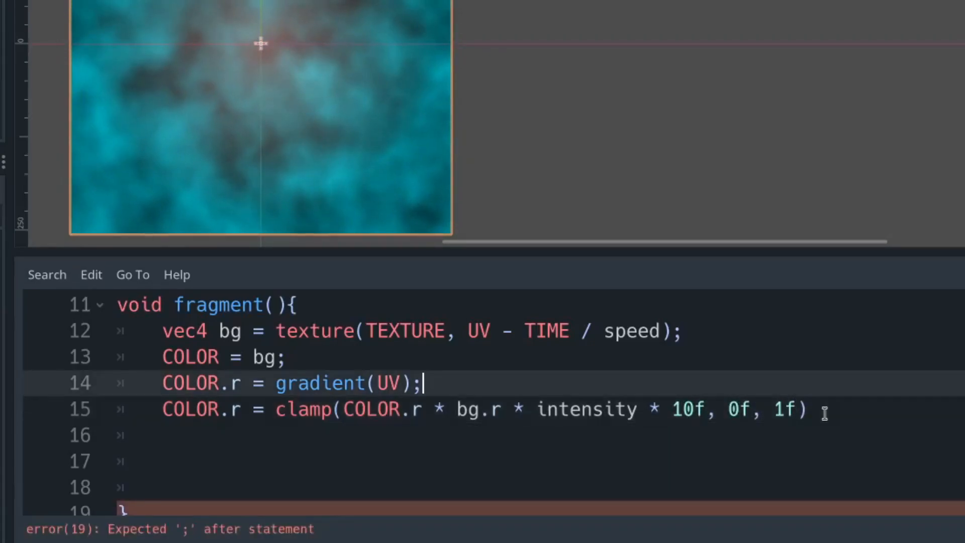
{"action": "type", "text": ";"}
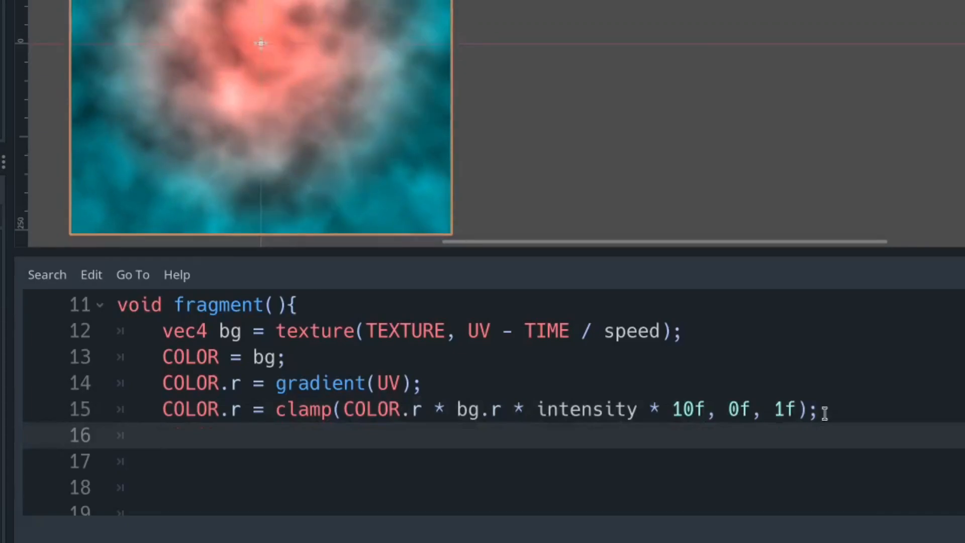
Quantise red with COLOR.r = floor(COLOR.r * layers) / layers.
{"action": "type", "text": "COLOR.r"}
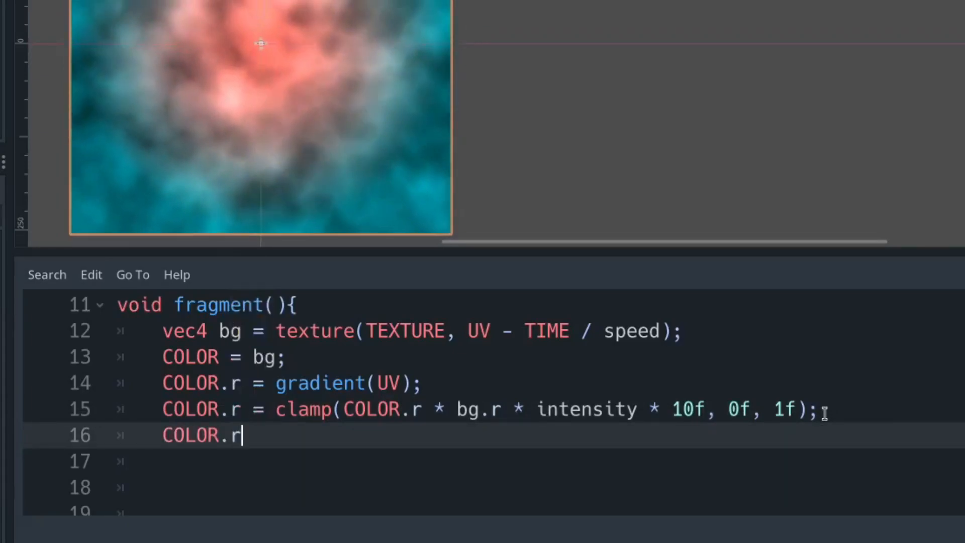
{"action": "type", "text": "= floor(COLOR.r * la"}
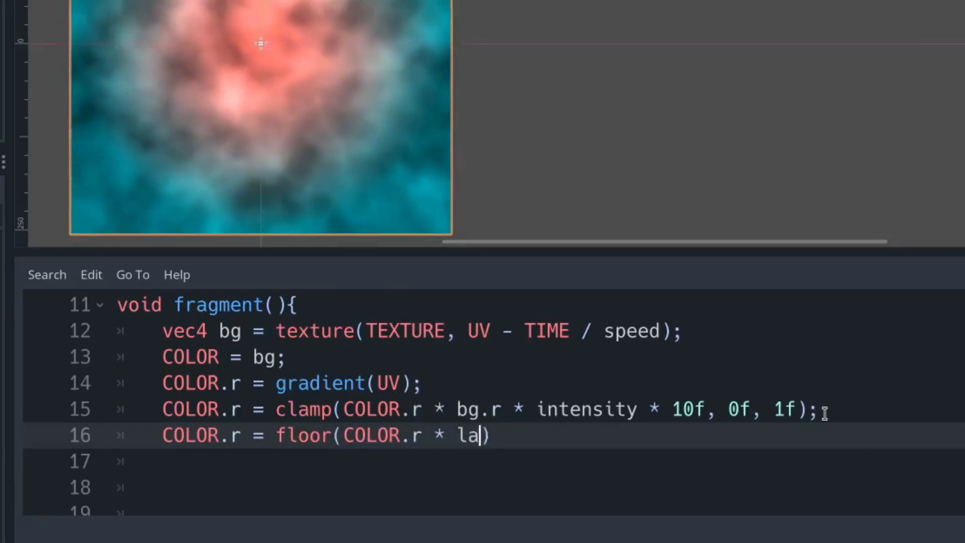
{"action": "type", "text": "yers) / layers;"}
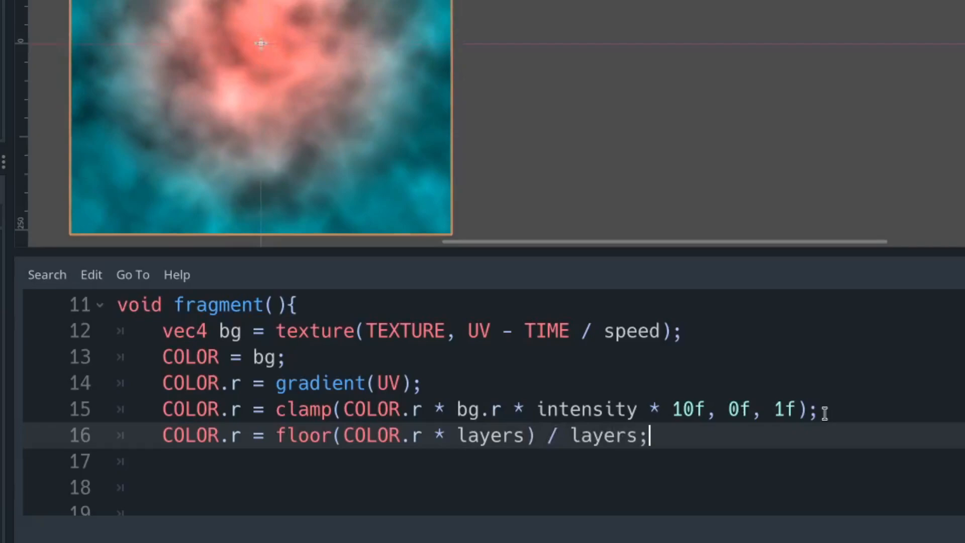
{"action": "key", "text": "enter"}
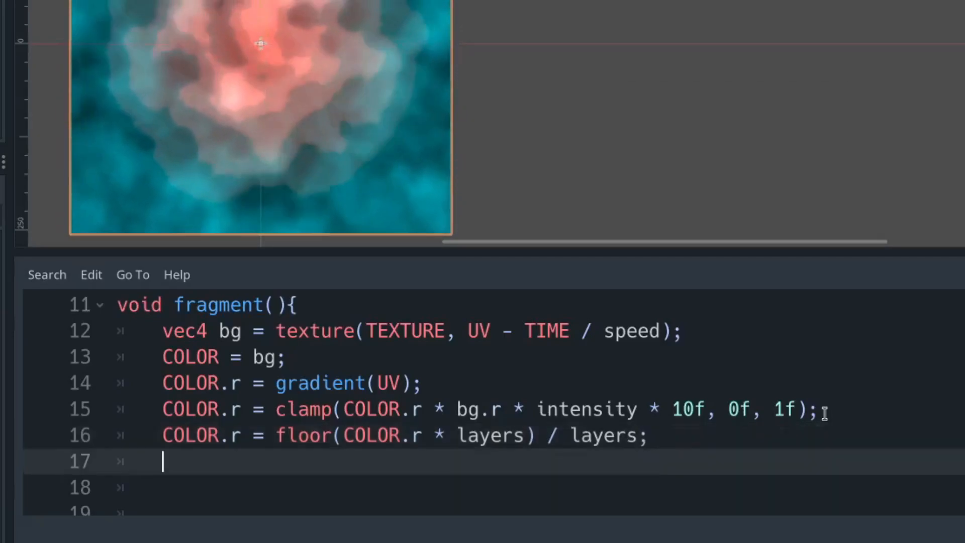
Set COLOR.a = float(COLOR.r > 0f) and COLOR = colorize(COLOR.r, COLOR.a).
{"action": "type", "text": "COLOR."}
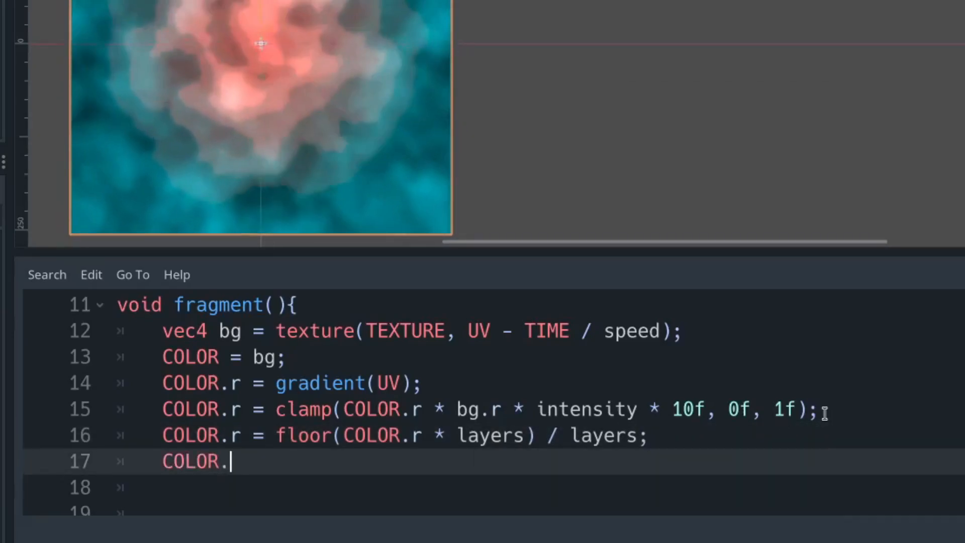
{"action": "type", "text": "a = float(COLOR.r >"}
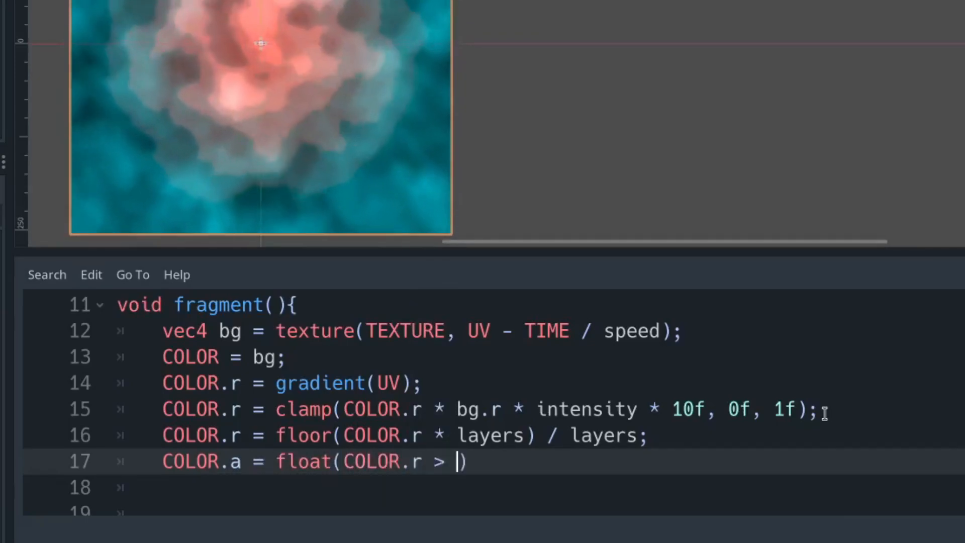
{"action": "type", "text": "0f);"}
{"action": "type", "text": "C"}
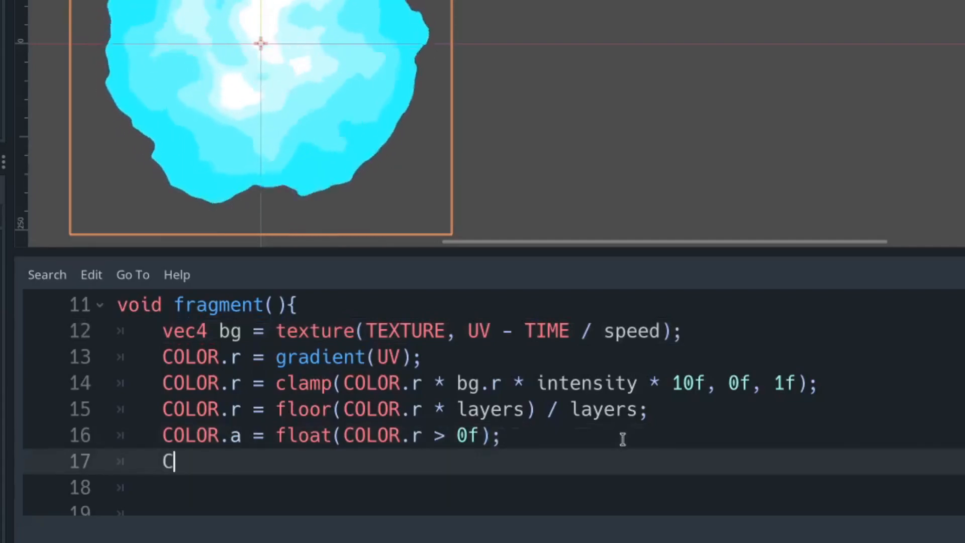
{"action": "type", "text": "OLOR = colorize"}
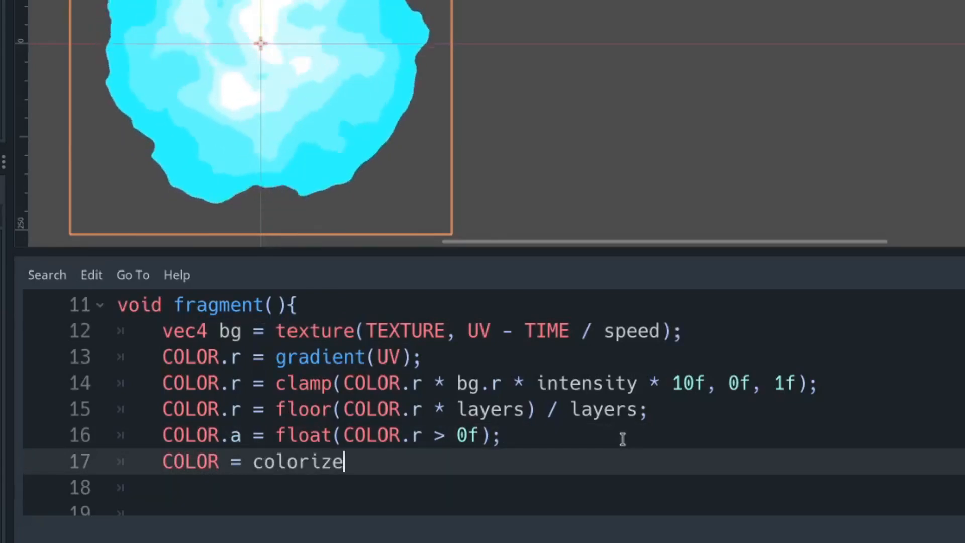
{"action": "type", "text": "(COLOR.r, COL"}
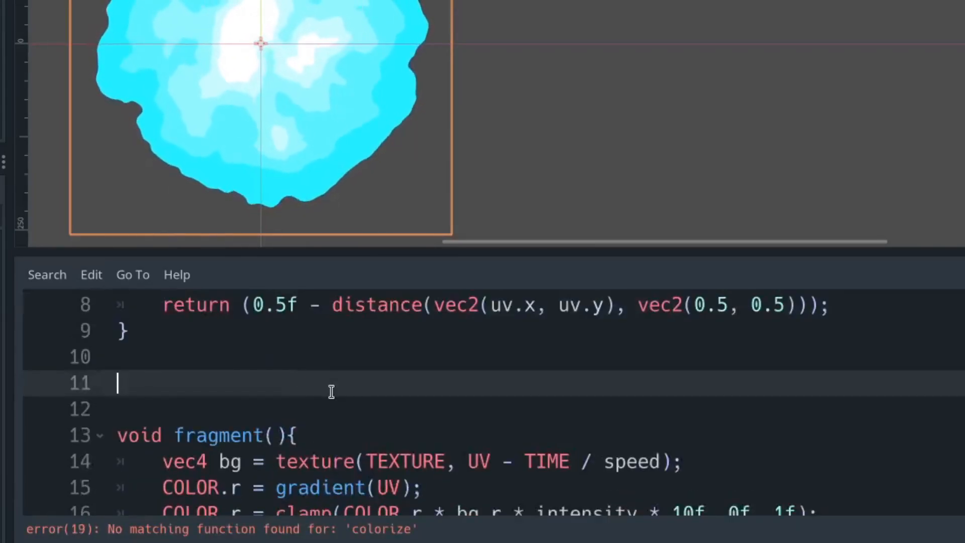
Write vec4 colorize(float c, float a) returning palete = vec4(c, c, c, a).
{"action": "type", "text": "vec4 colorize"}
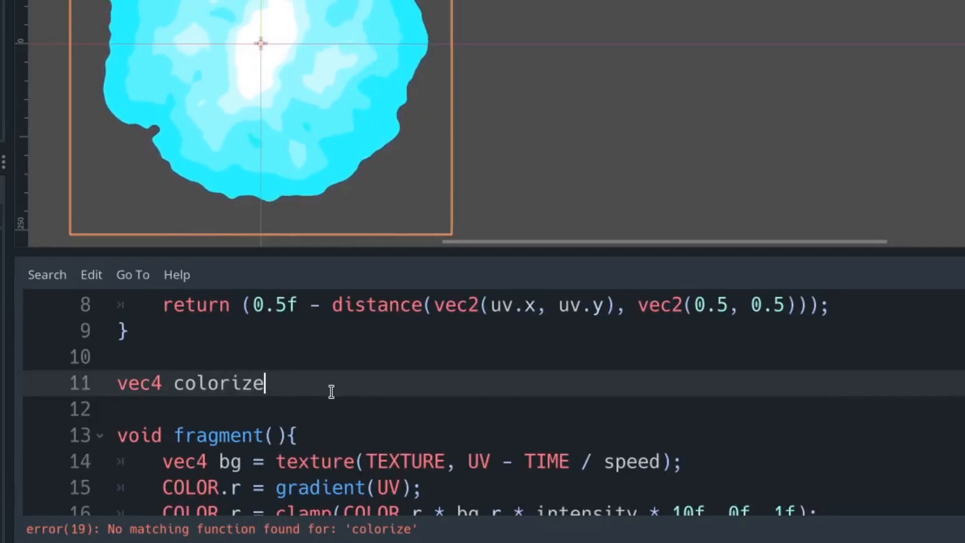
{"action": "type", "text": "(float c,"}
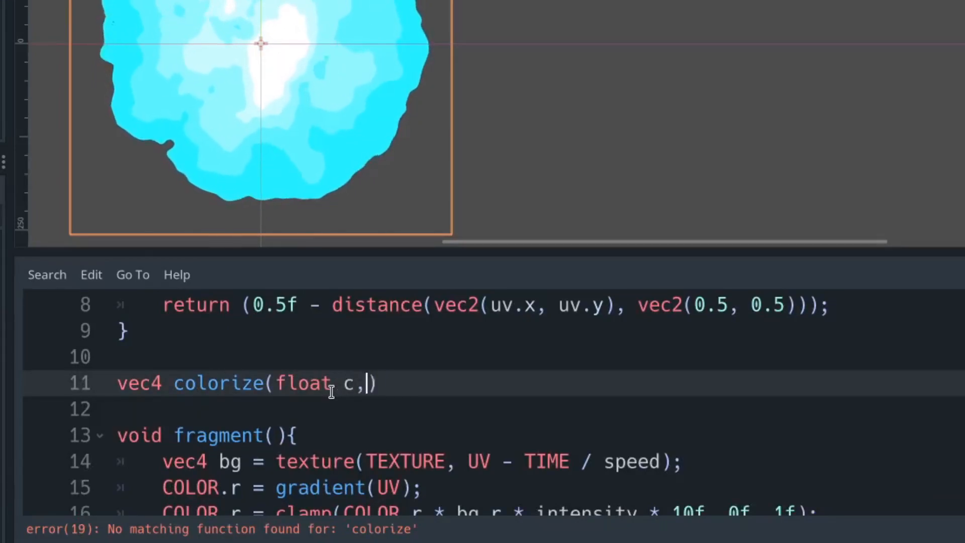
{"action": "type", "text": "float a){"}
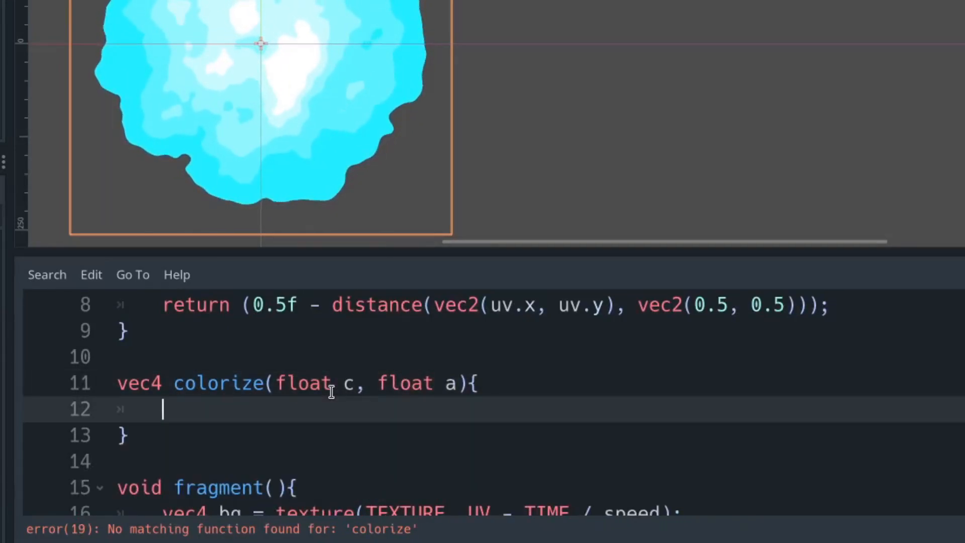
{"action": "type", "text": "vec4 pal"}
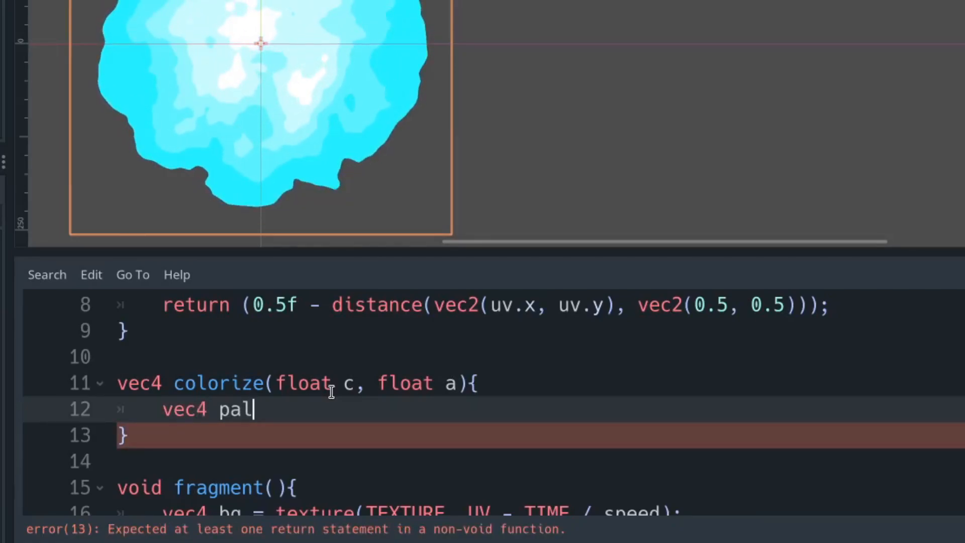
{"action": "type", "text": "ete;"}
{"action": "type", "text": "palete = vec4(c,"}
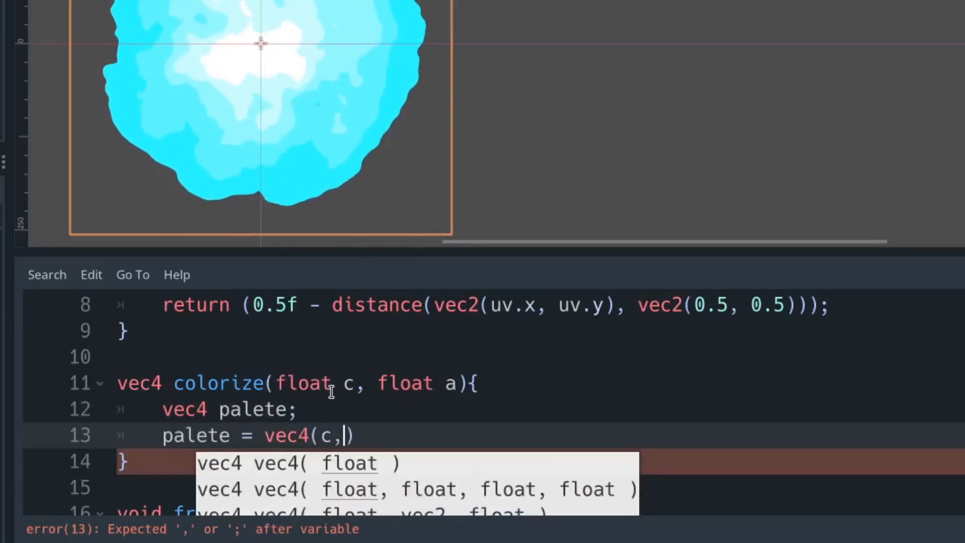
{"action": "type", "text": "c,c,a);"}
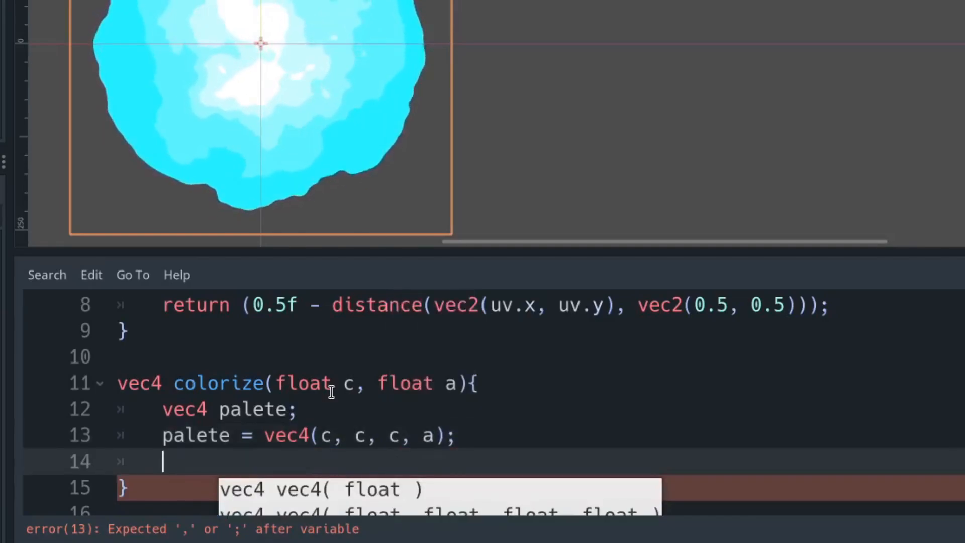
{"action": "type", "text": "return palete;"}
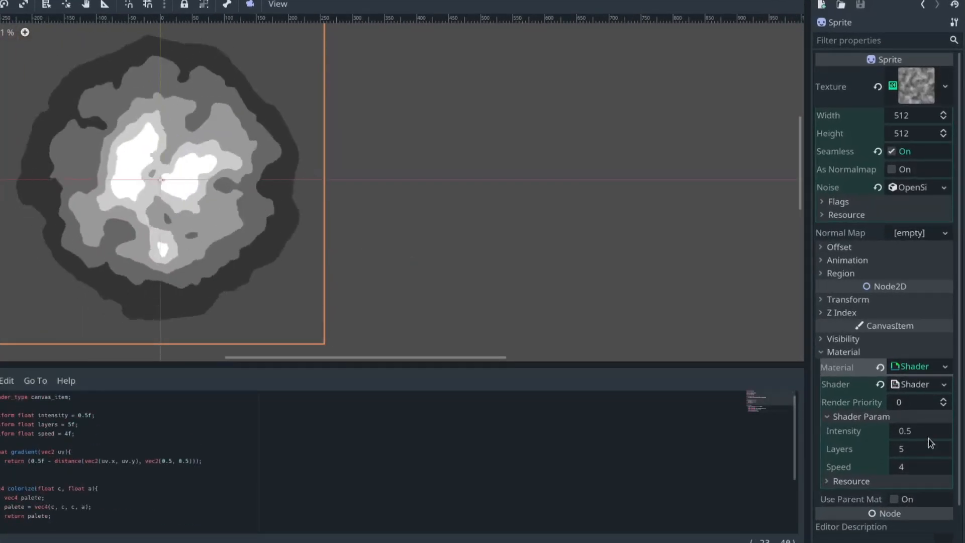
Set shader params Intensity 1, Layers 6 and Speed 8 in the Inspector.
{"action": "type", "text": "1"}
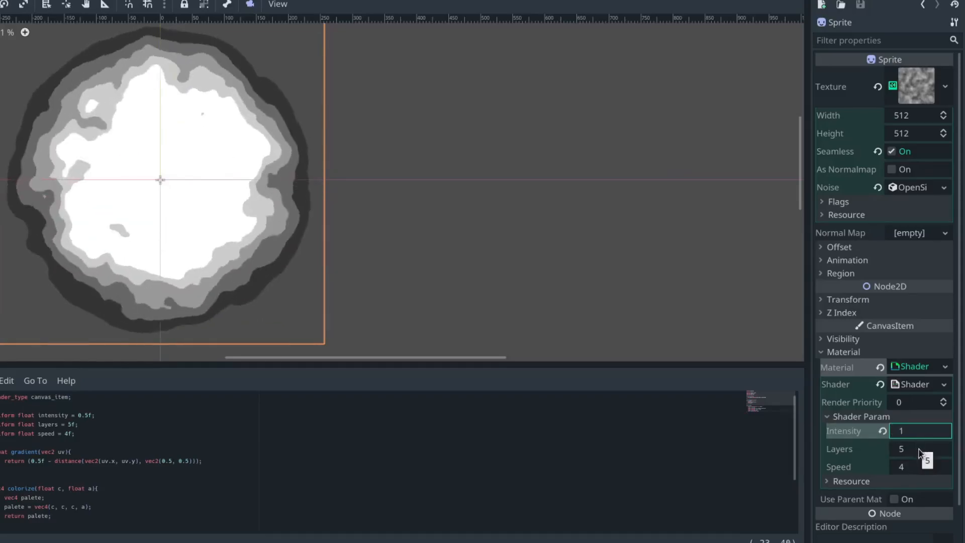
{"action": "left_click", "coordinate": [917, 449]}
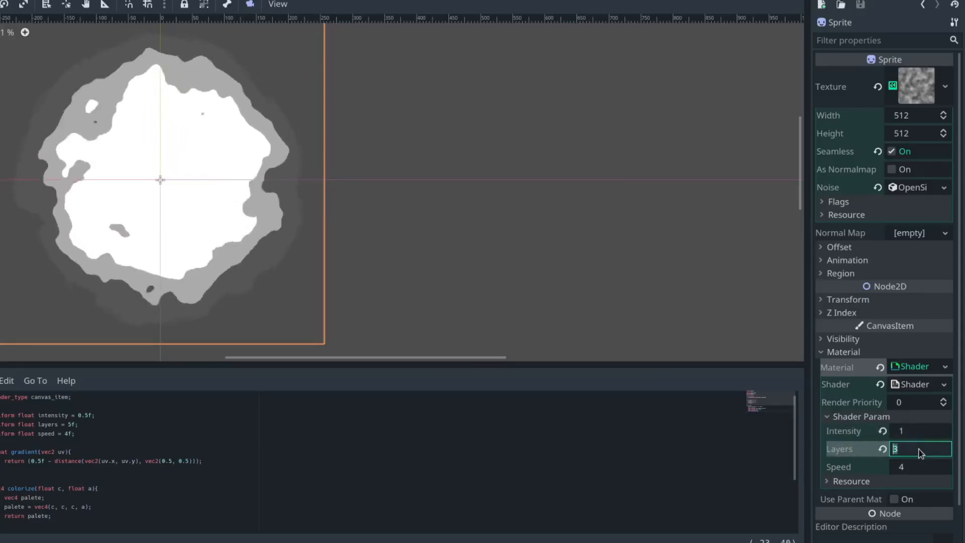
{"action": "type", "text": "6"}
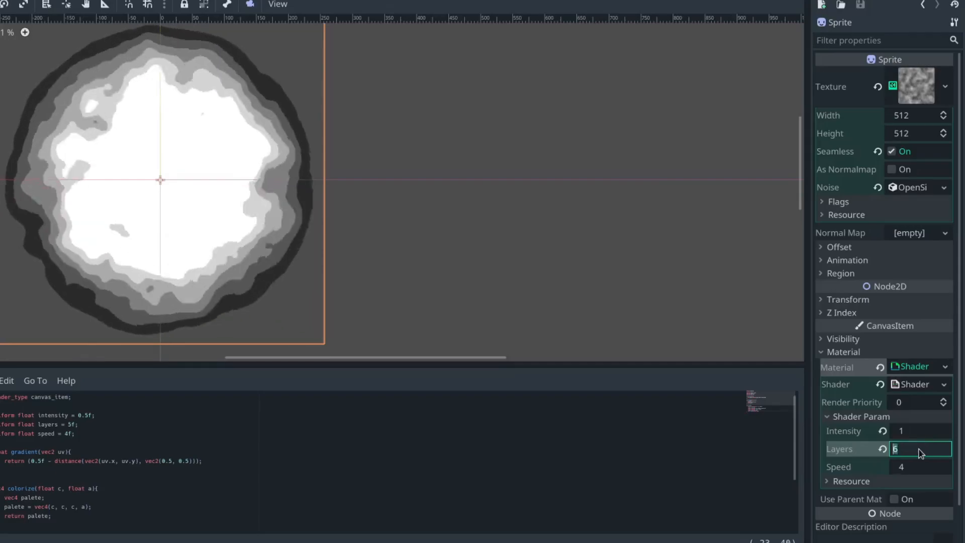
{"action": "left_click", "coordinate": [920, 467]}
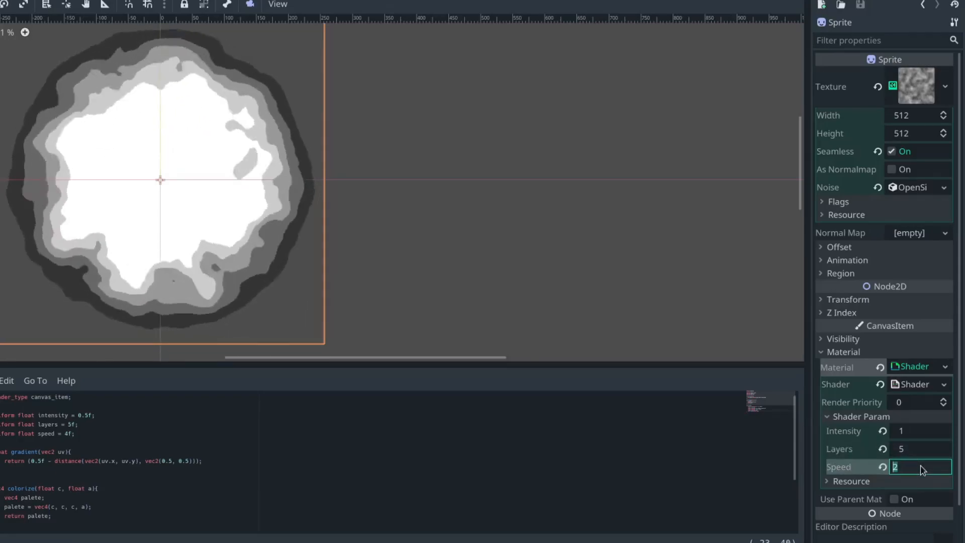
{"action": "type", "text": "8"}
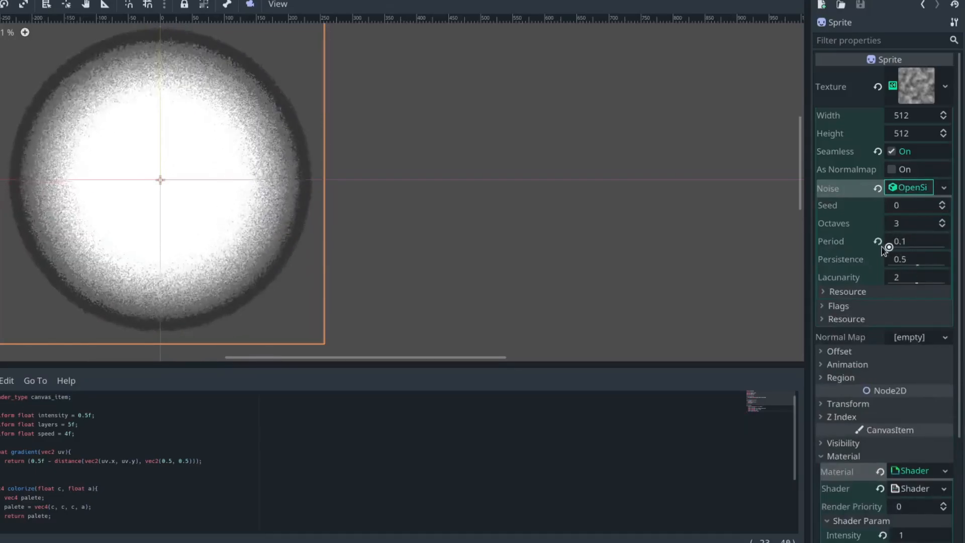
Set the noise texture's Period to 64 and Lacunarity to 0.1.
{"action": "left_click_drag", "start_coordinate": [889, 247], "coordinate": [948, 248]}
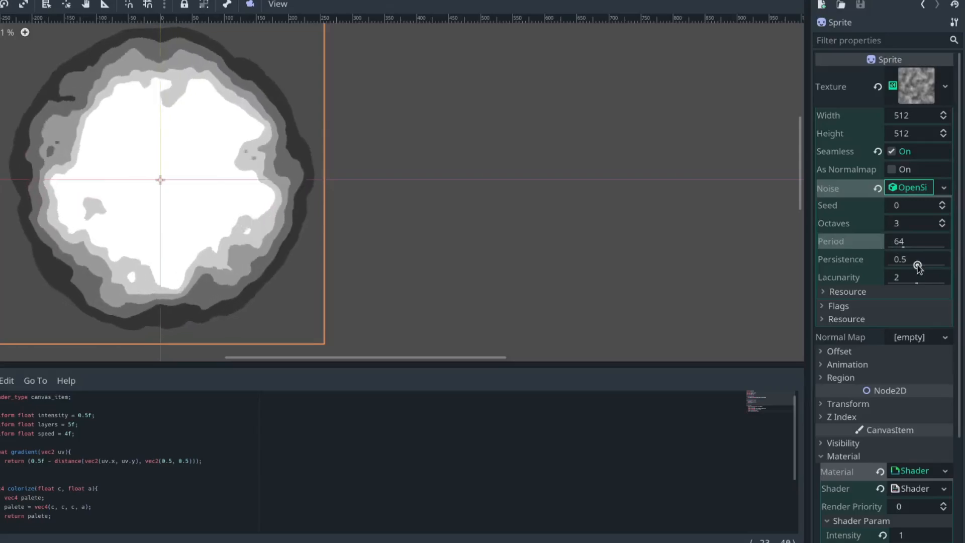
{"action": "left_click_drag", "start_coordinate": [917, 265], "coordinate": [905, 258]}
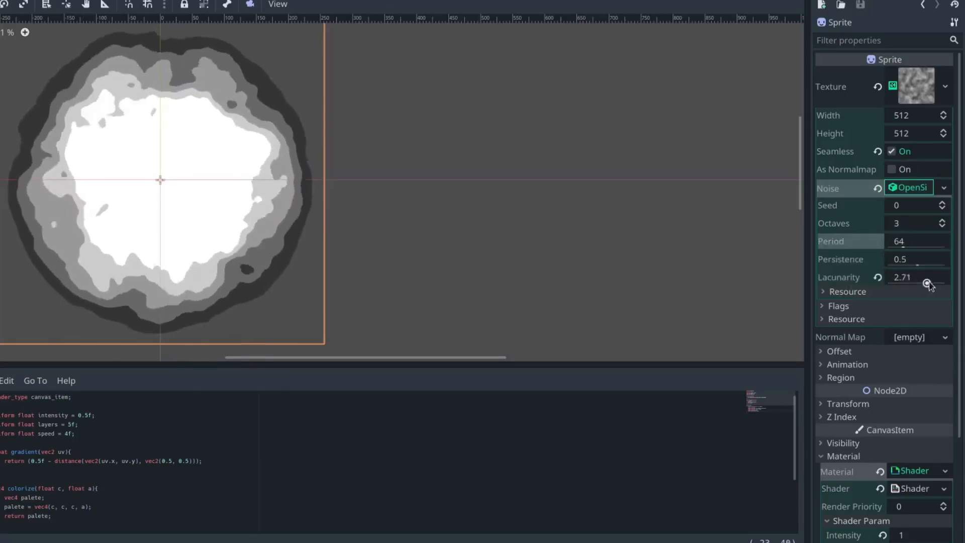
{"action": "left_click_drag", "start_coordinate": [917, 277], "coordinate": [890, 277]}
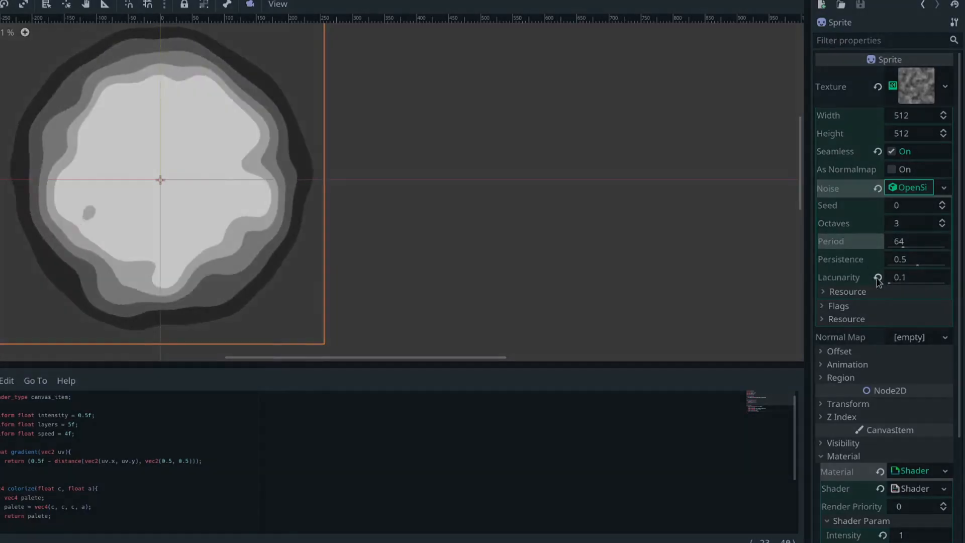